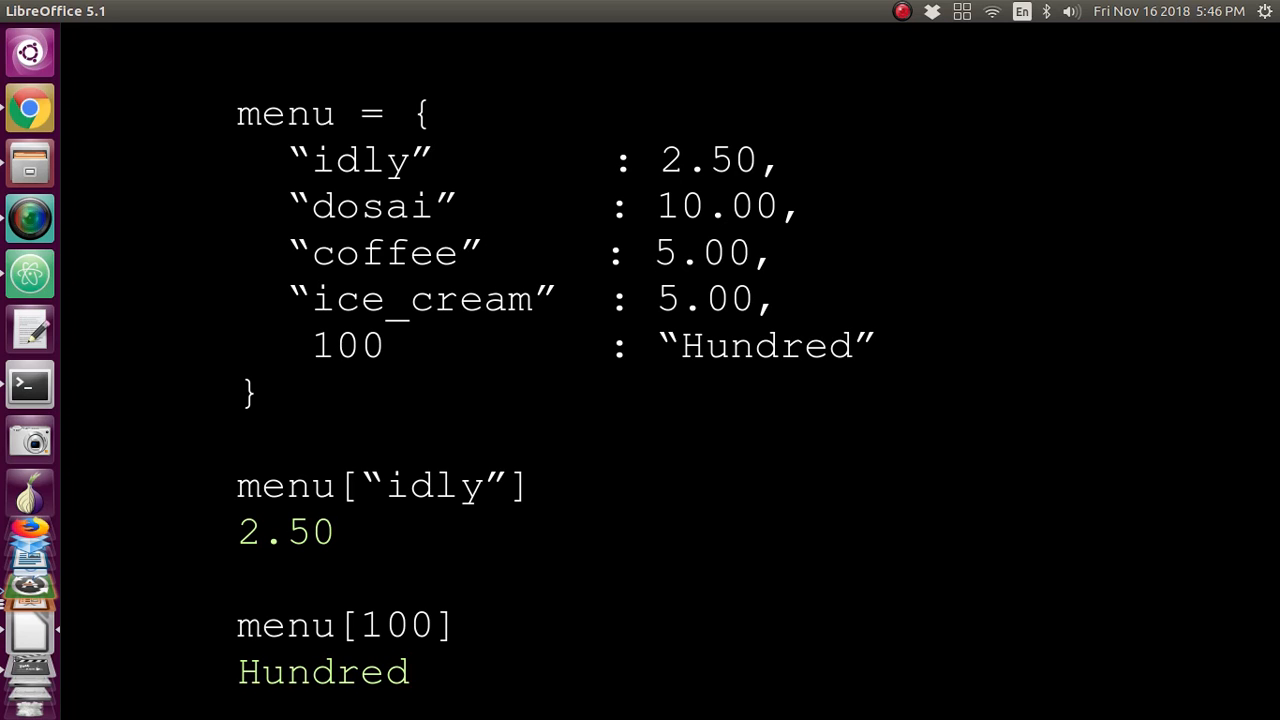
pyautogui.moveTo(558, 192)
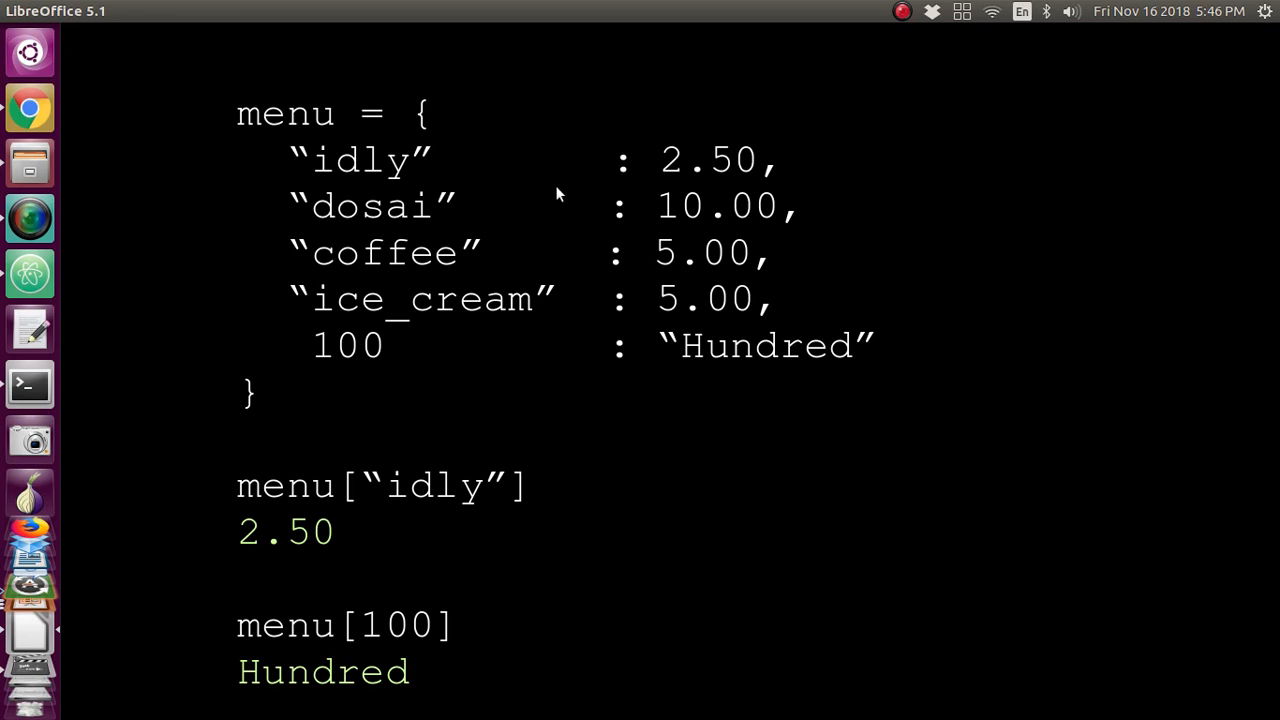
pyautogui.moveTo(352, 132)
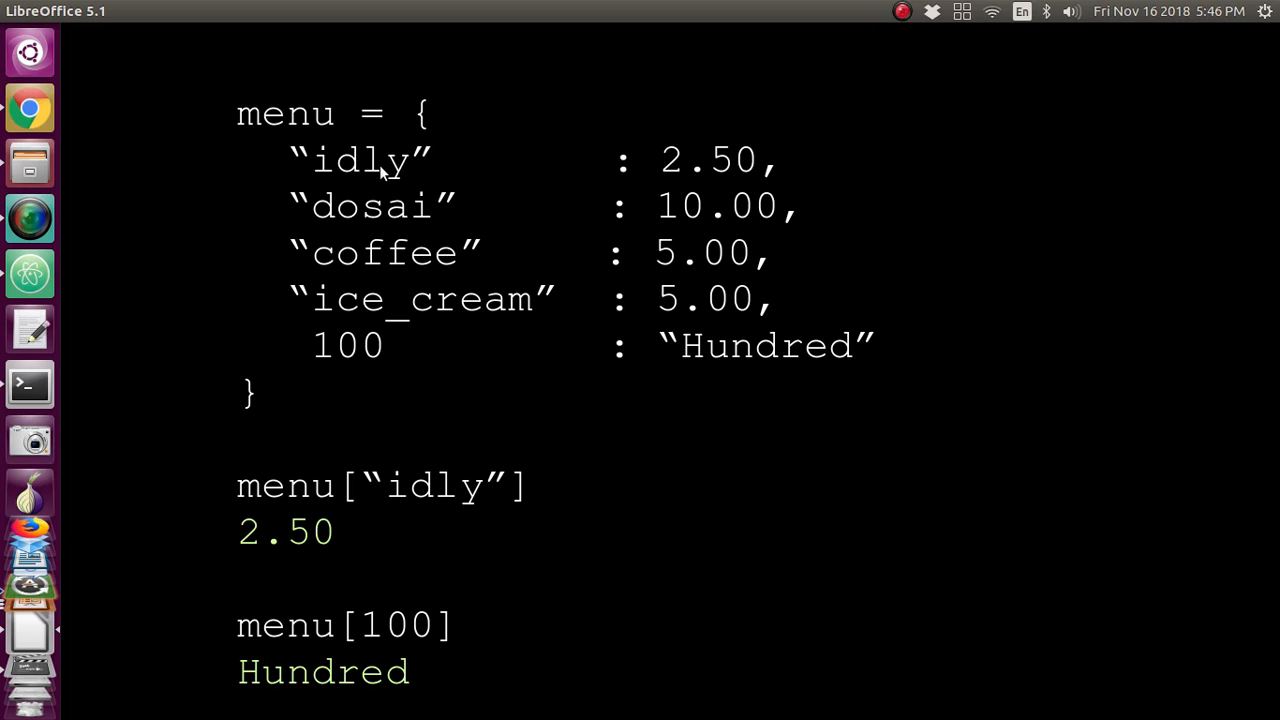
pyautogui.moveTo(698, 196)
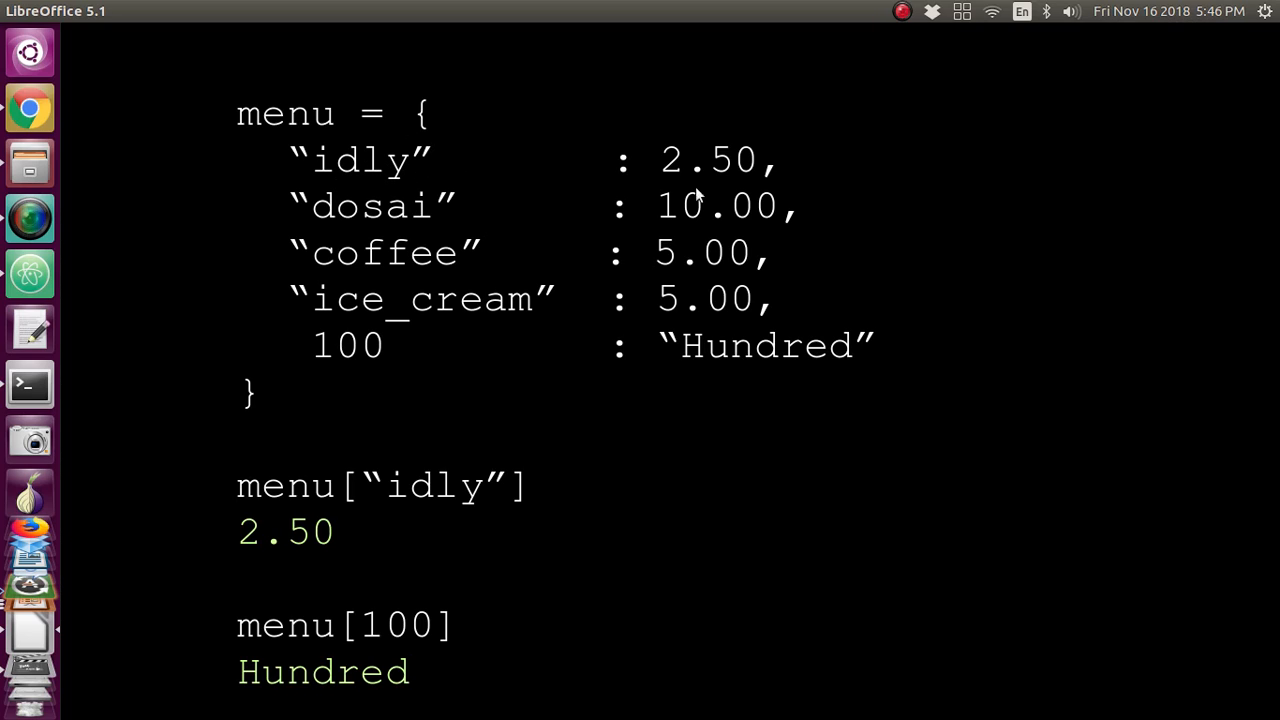
pyautogui.moveTo(276, 164)
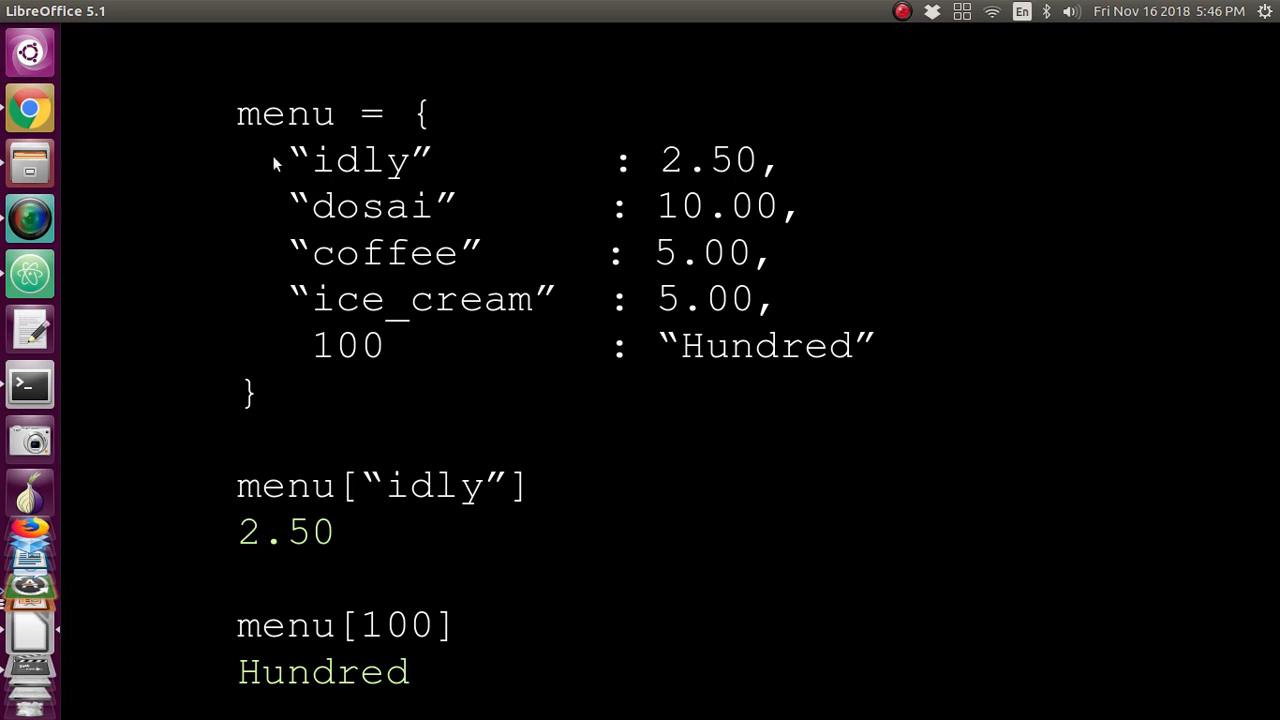
pyautogui.moveTo(370, 148)
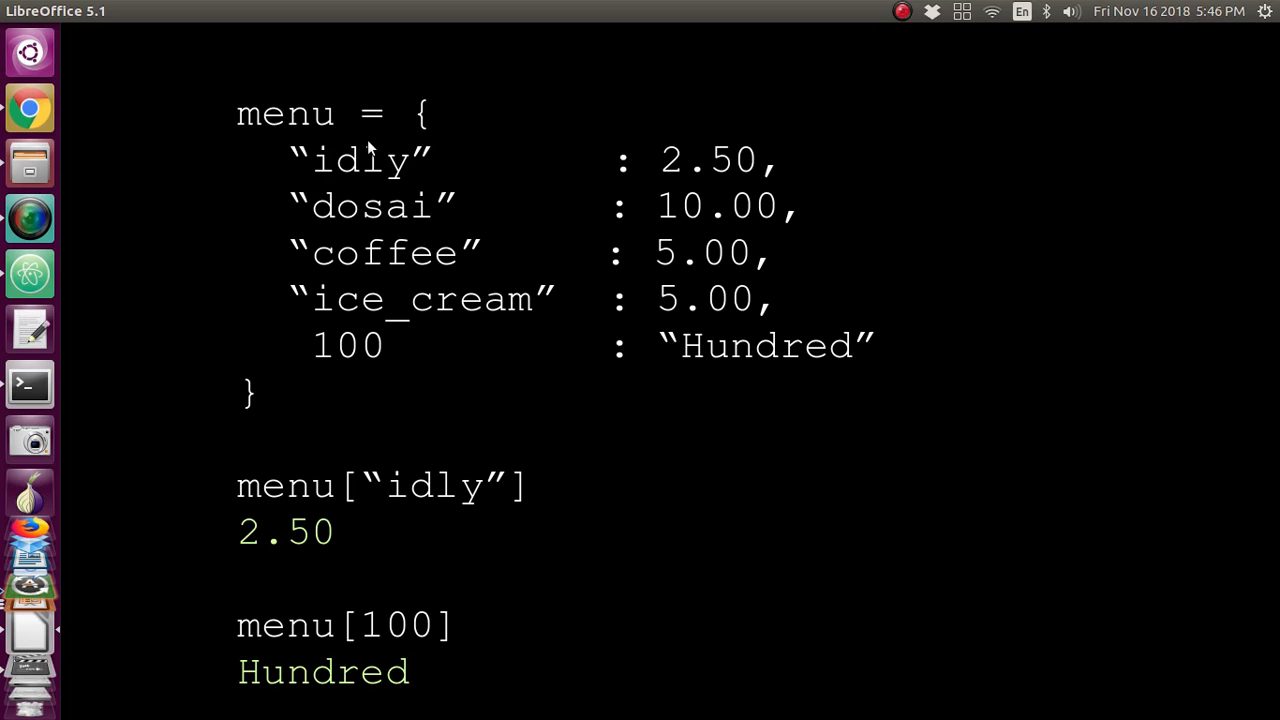
pyautogui.moveTo(748, 112)
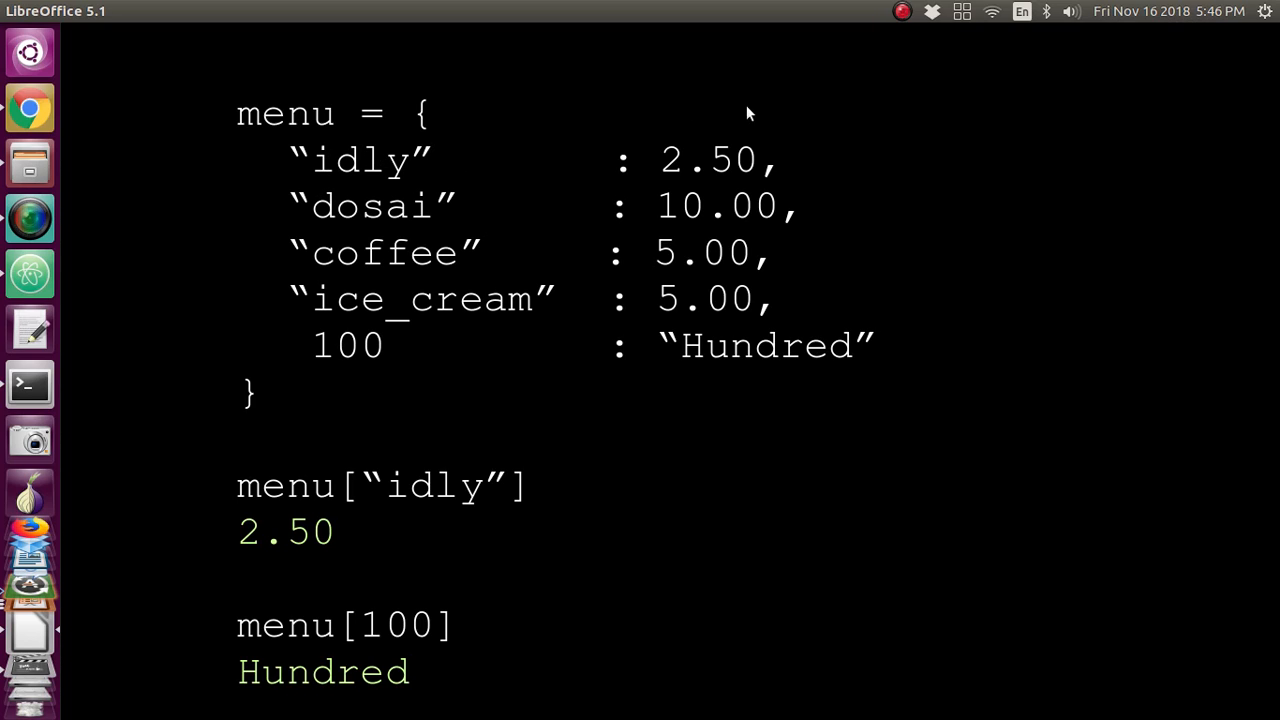
pyautogui.moveTo(716, 188)
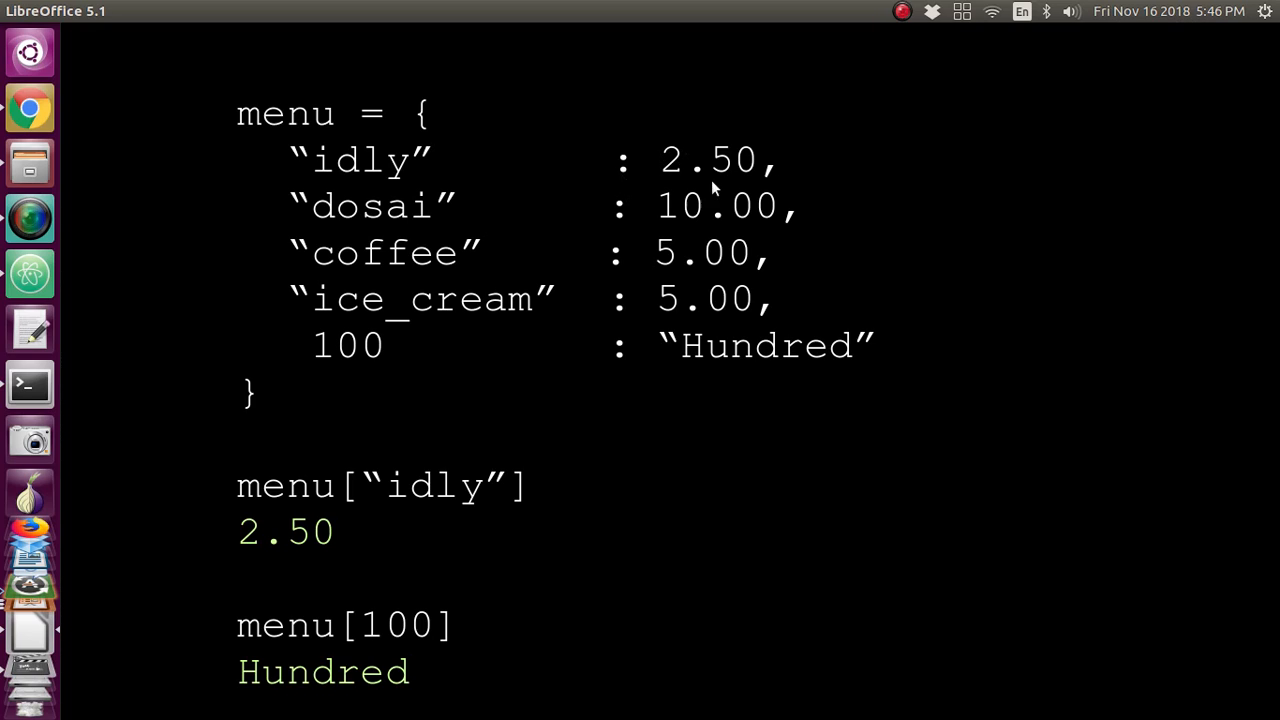
pyautogui.moveTo(732, 160)
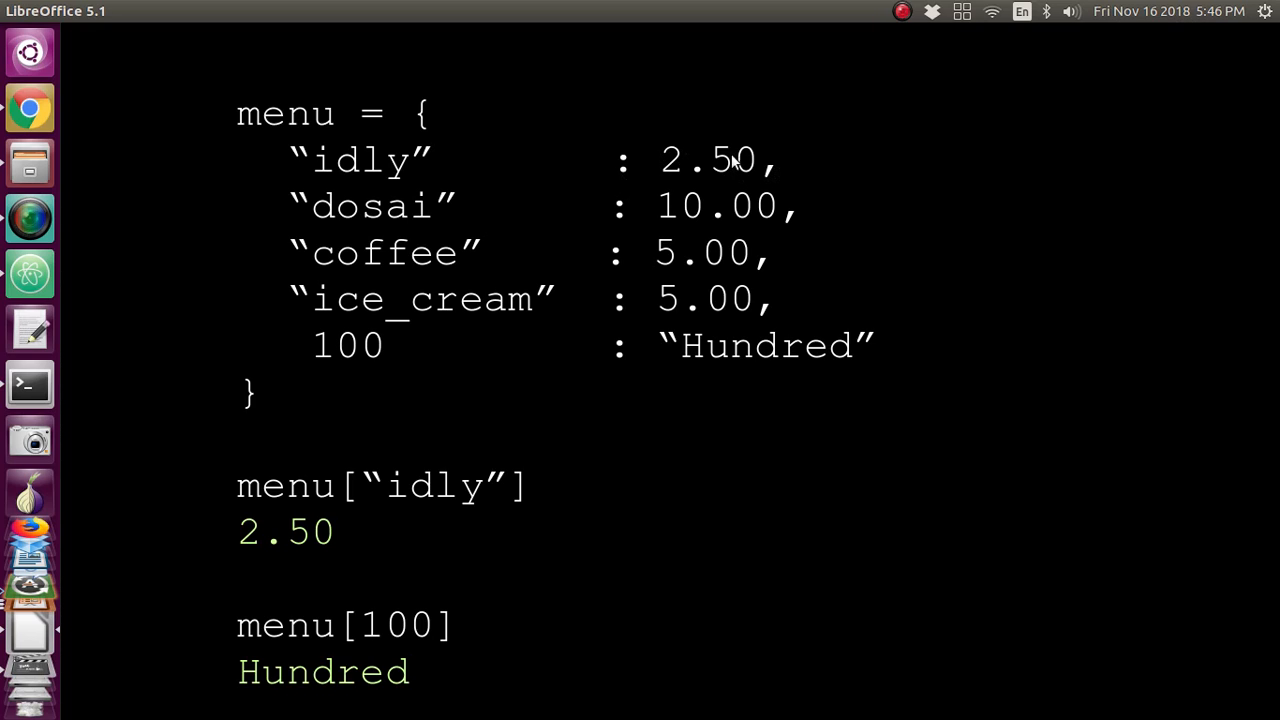
pyautogui.moveTo(880, 160)
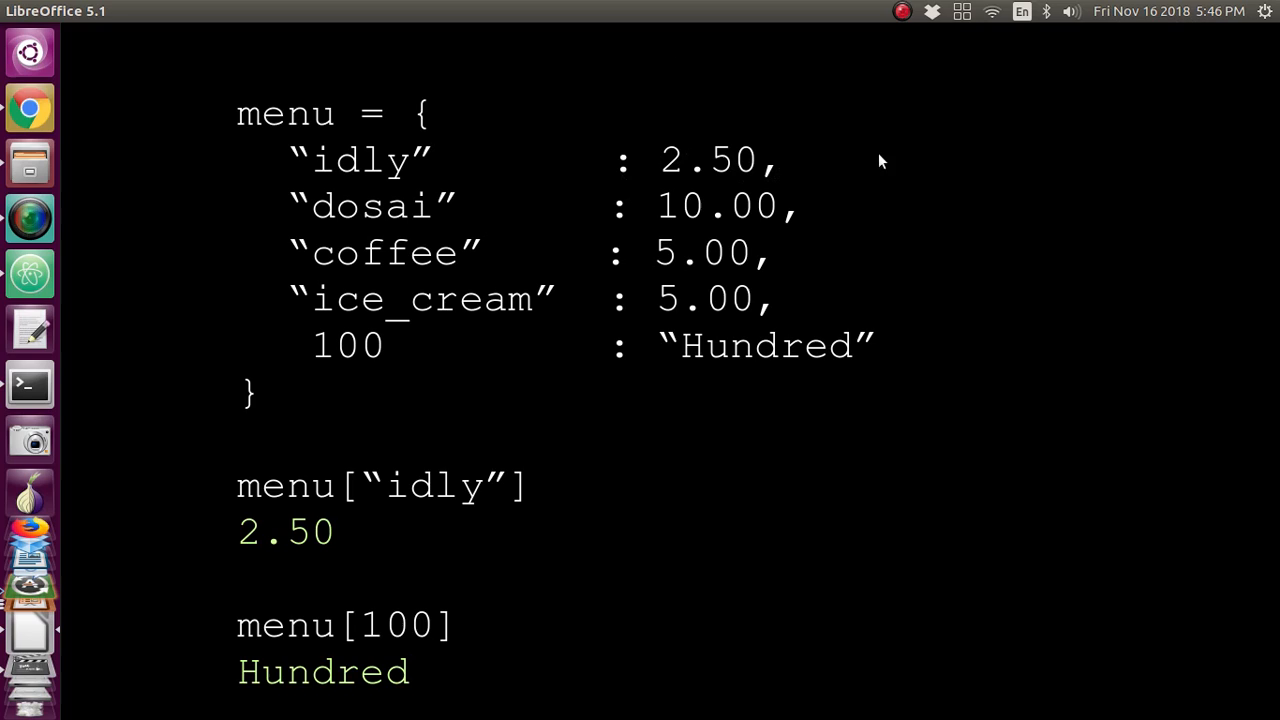
pyautogui.moveTo(380, 210)
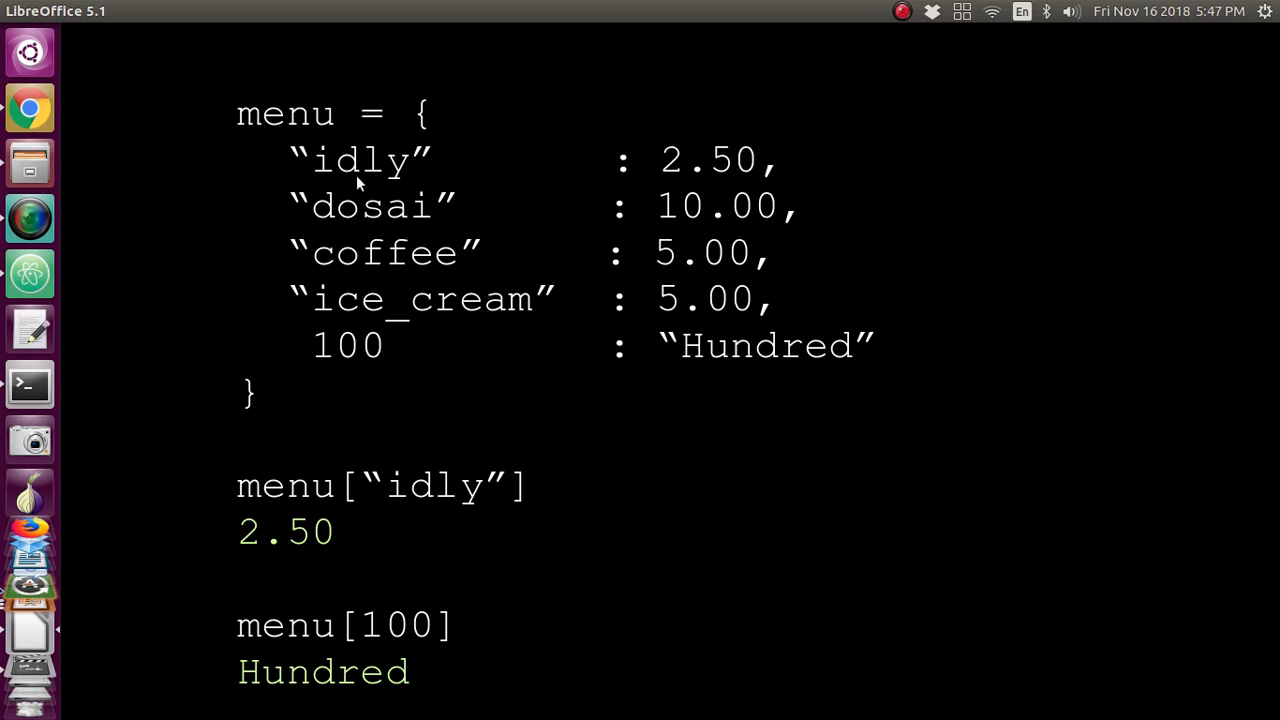
pyautogui.moveTo(412, 170)
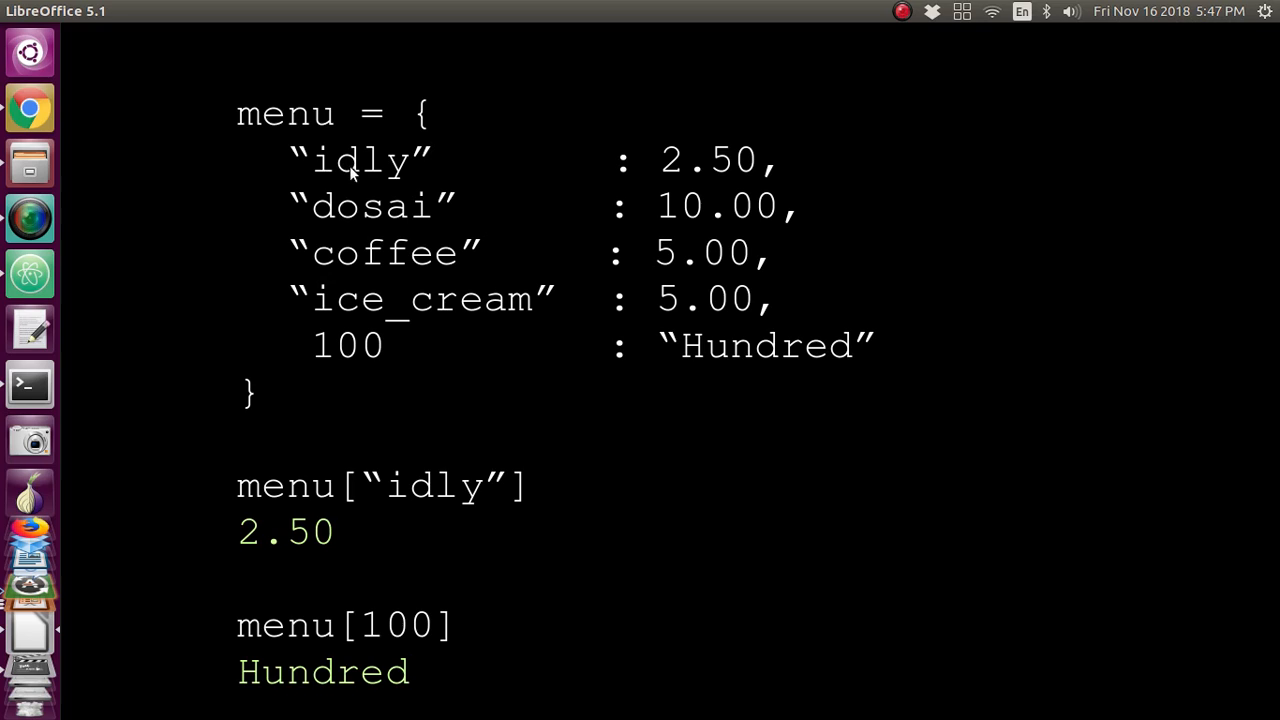
pyautogui.moveTo(364, 304)
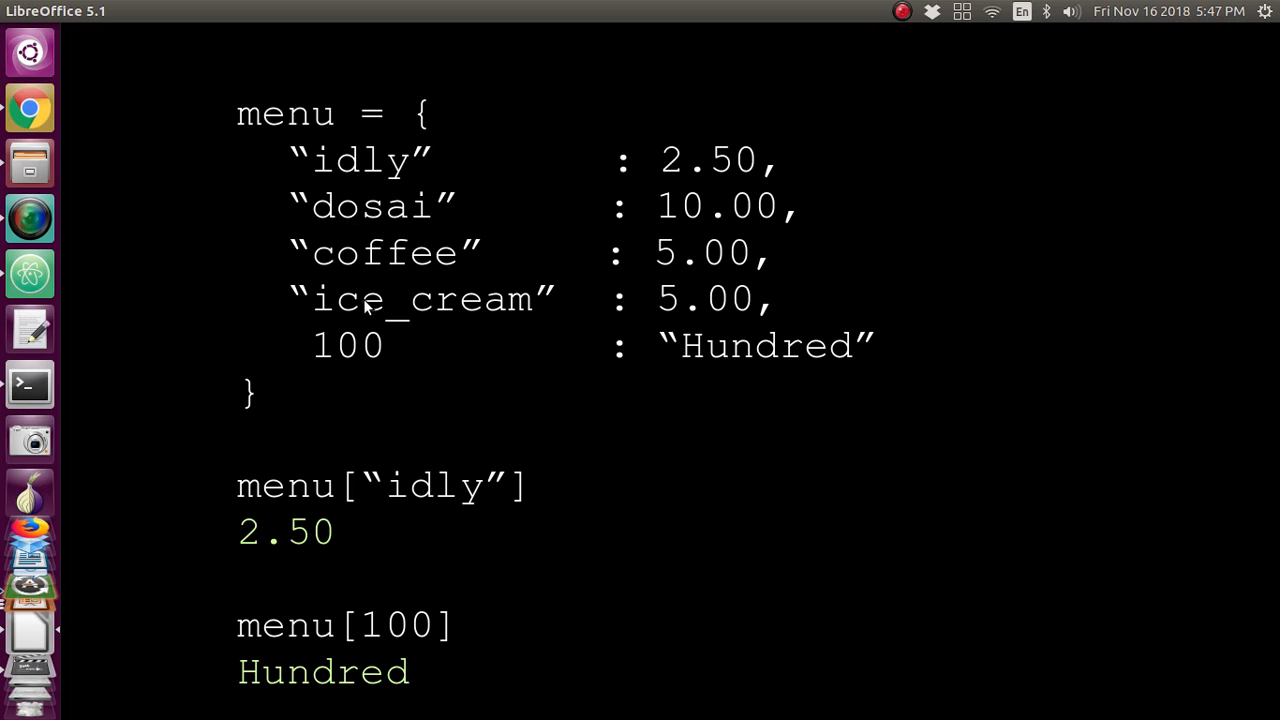
pyautogui.moveTo(356, 350)
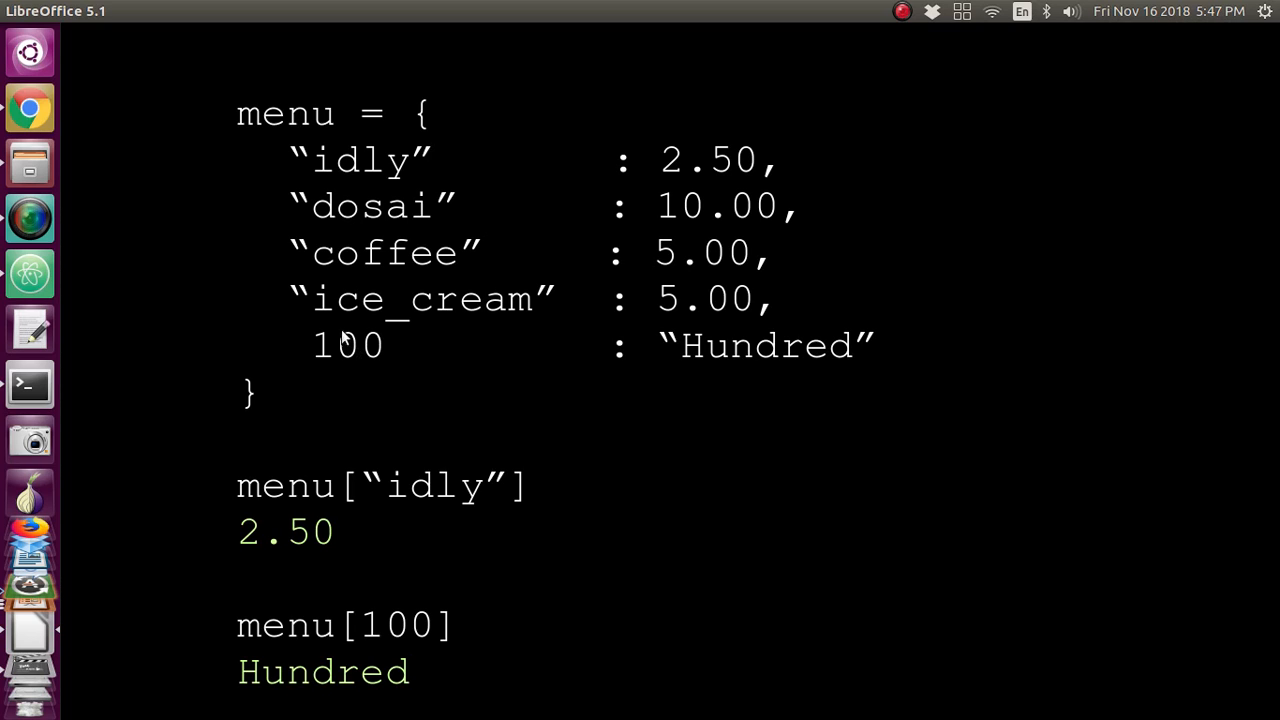
pyautogui.moveTo(332, 160)
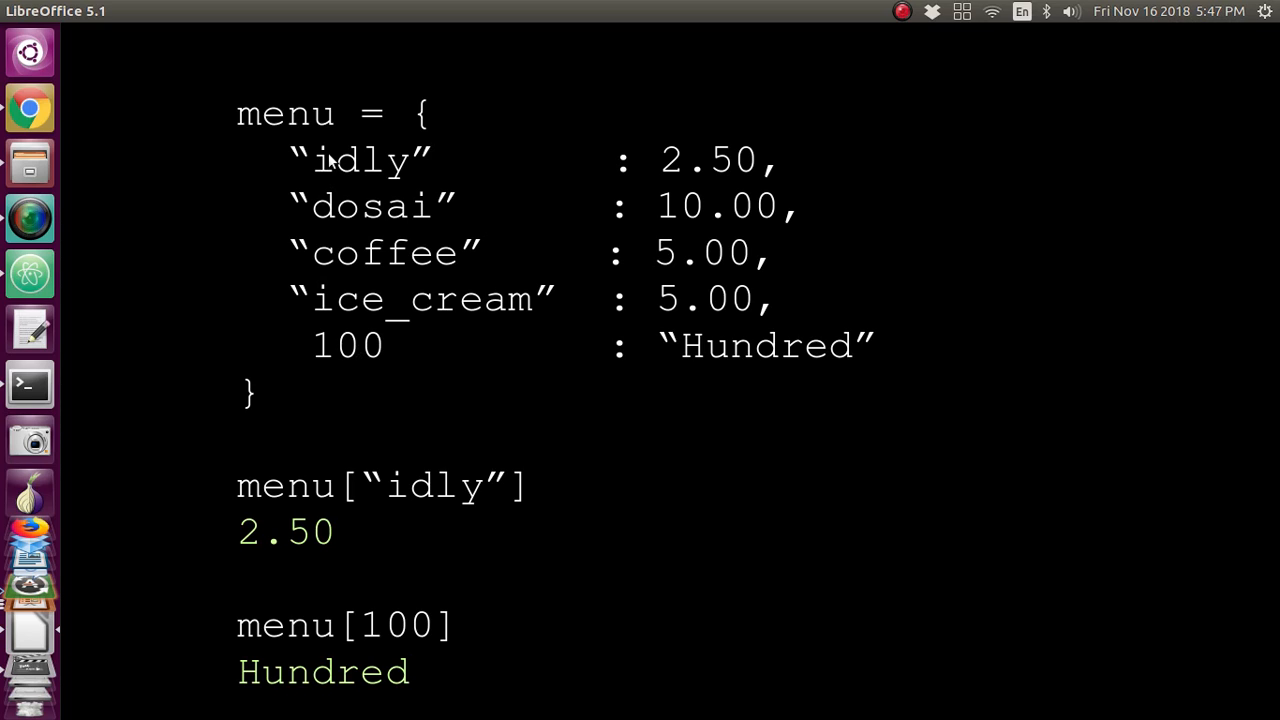
pyautogui.moveTo(436, 428)
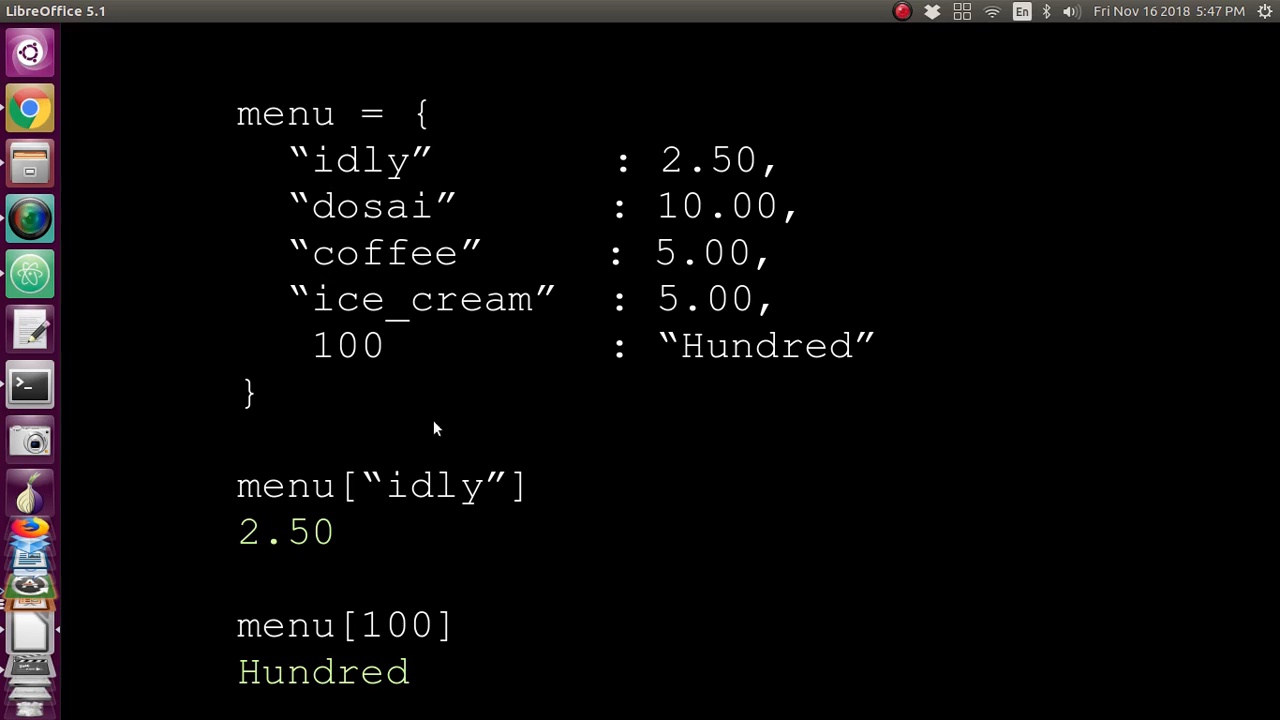
pyautogui.moveTo(424, 78)
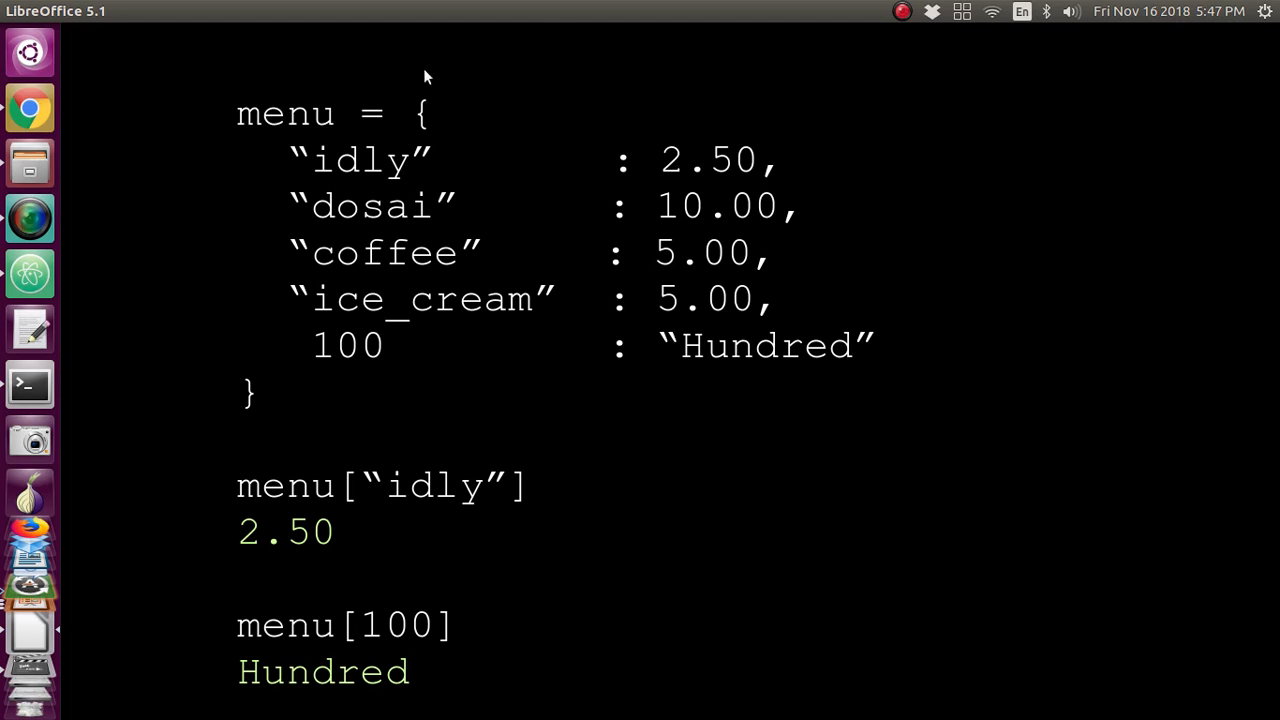
pyautogui.moveTo(750, 192)
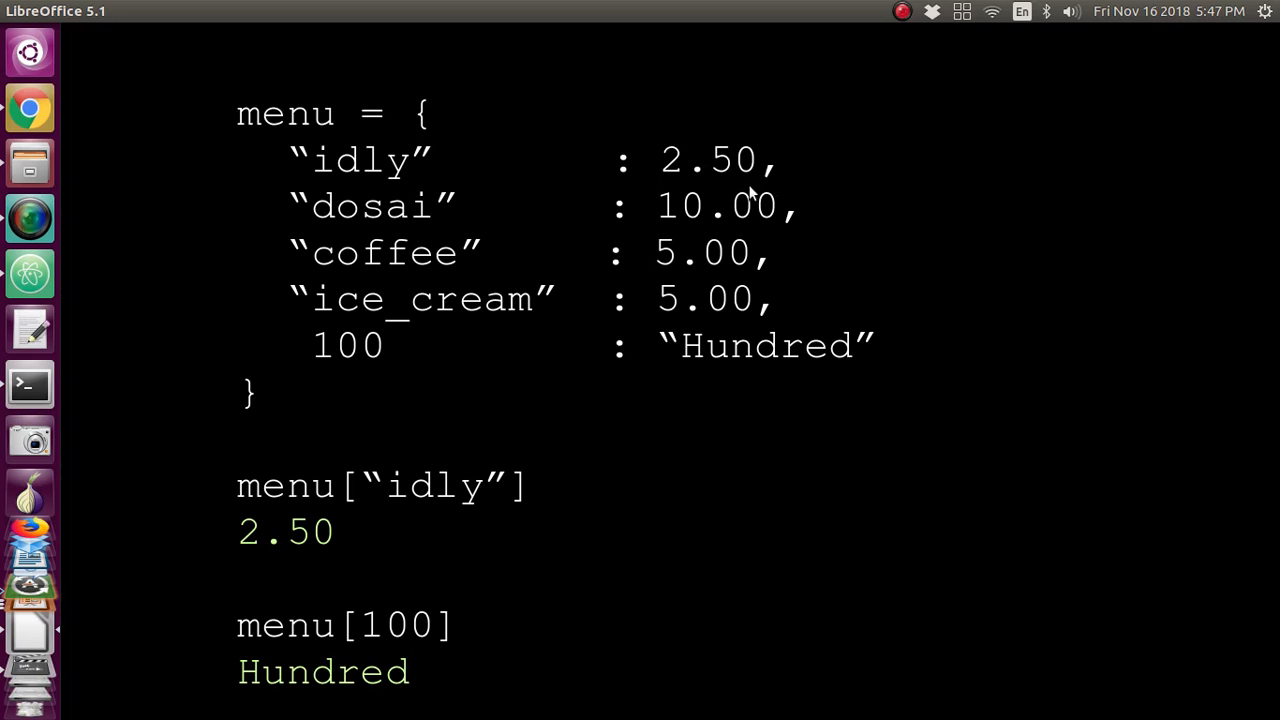
pyautogui.moveTo(340, 184)
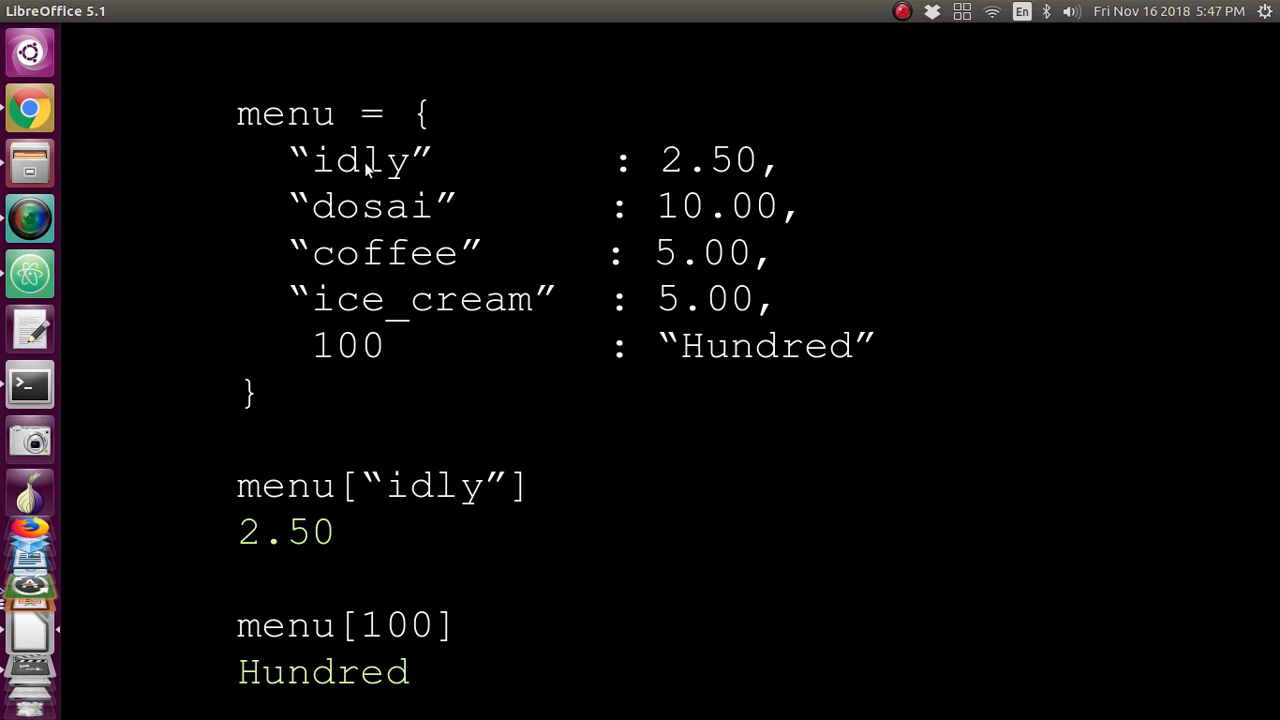
pyautogui.moveTo(268, 512)
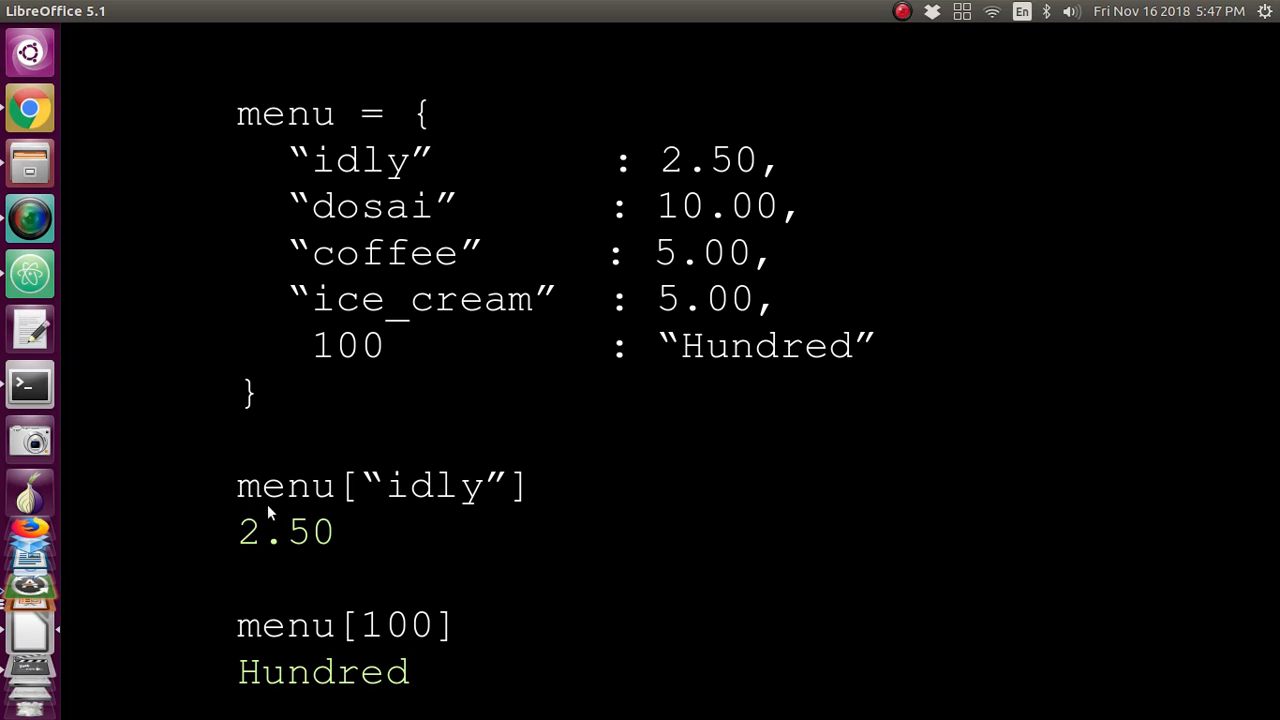
pyautogui.moveTo(520, 538)
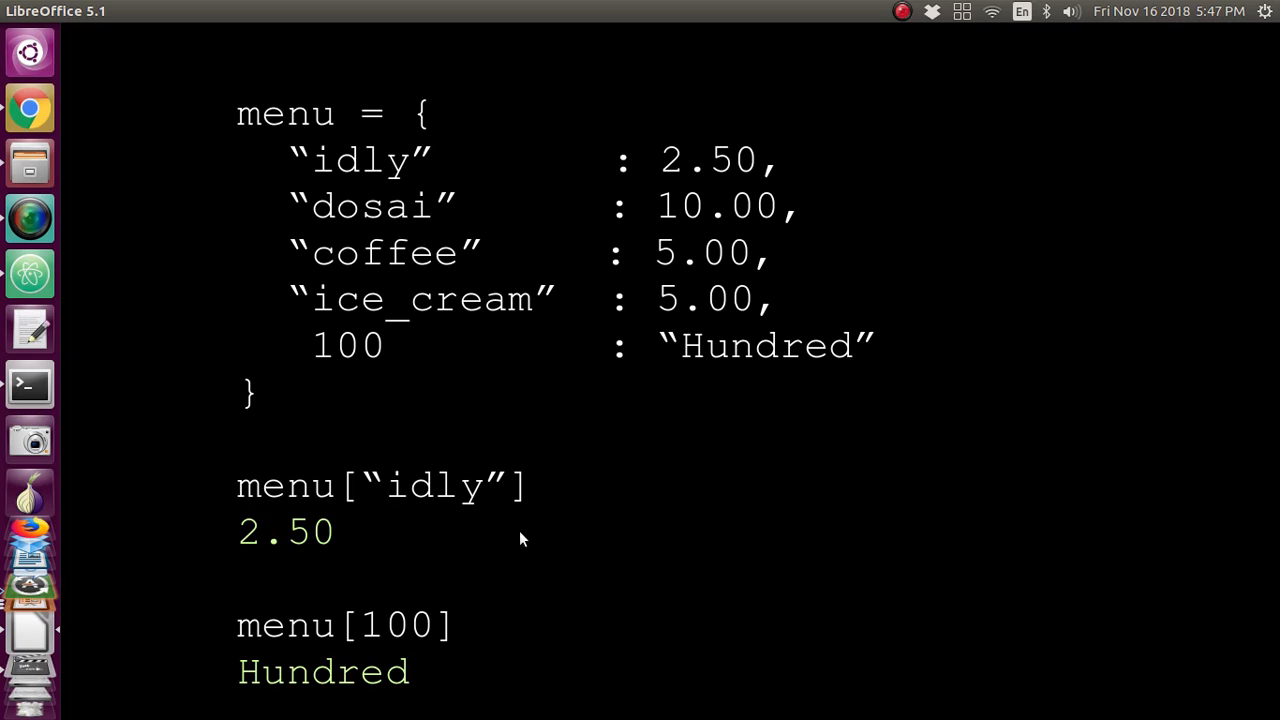
pyautogui.moveTo(340, 556)
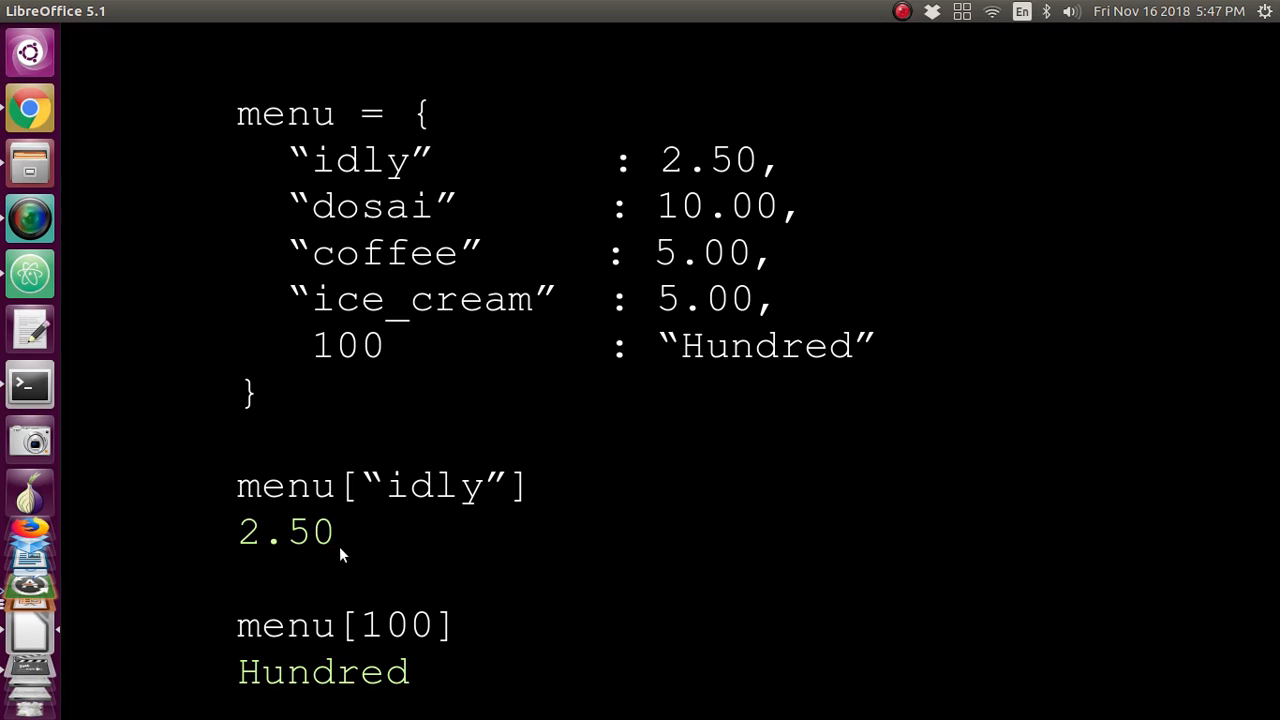
pyautogui.moveTo(744, 352)
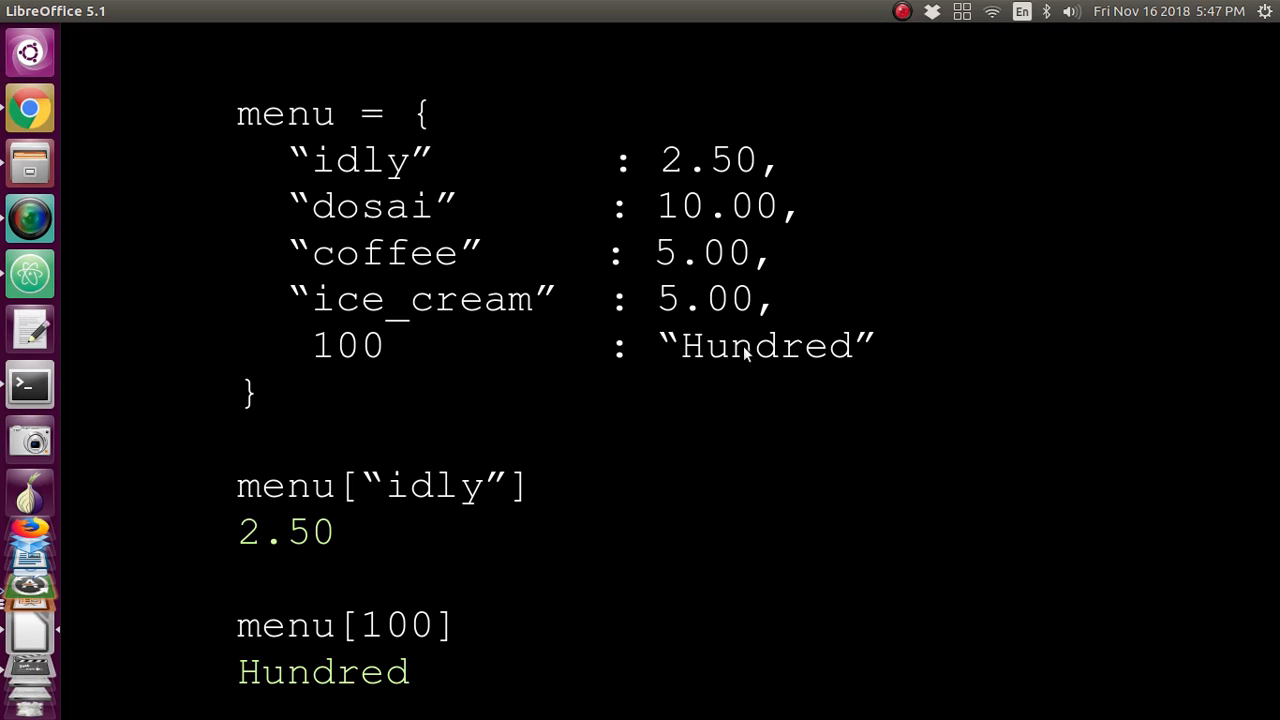
pyautogui.moveTo(368, 356)
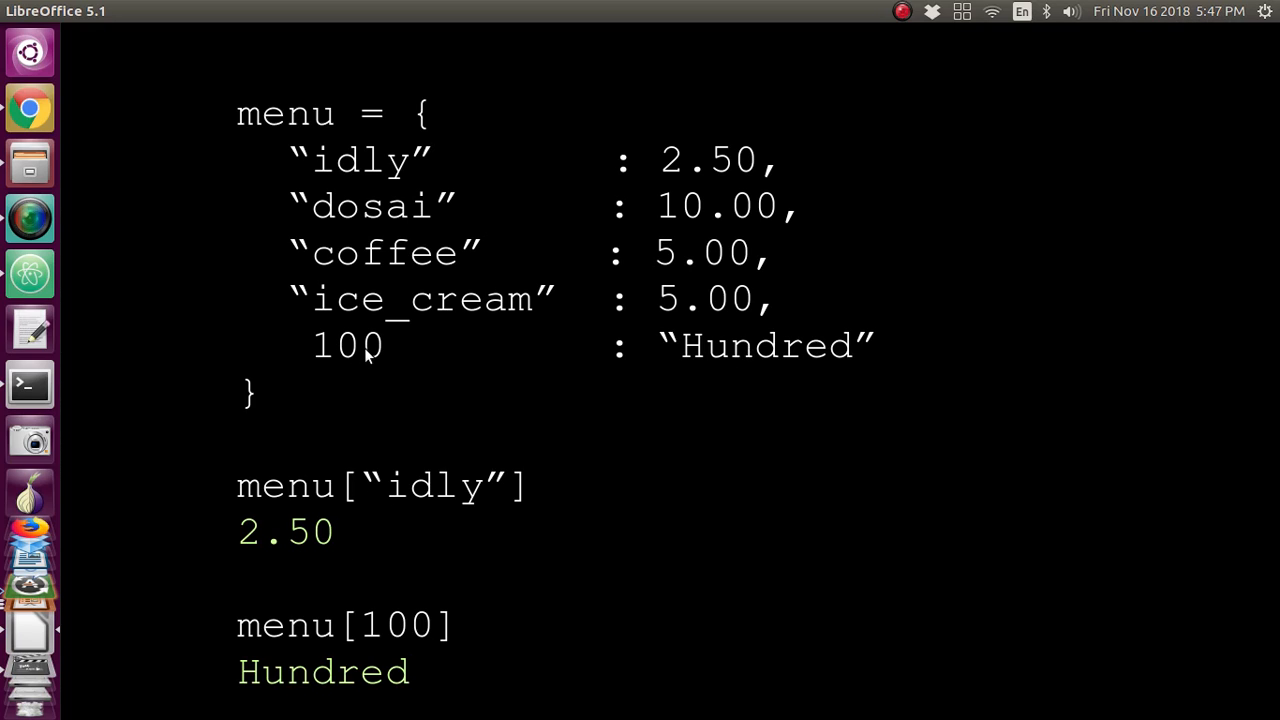
pyautogui.moveTo(434, 654)
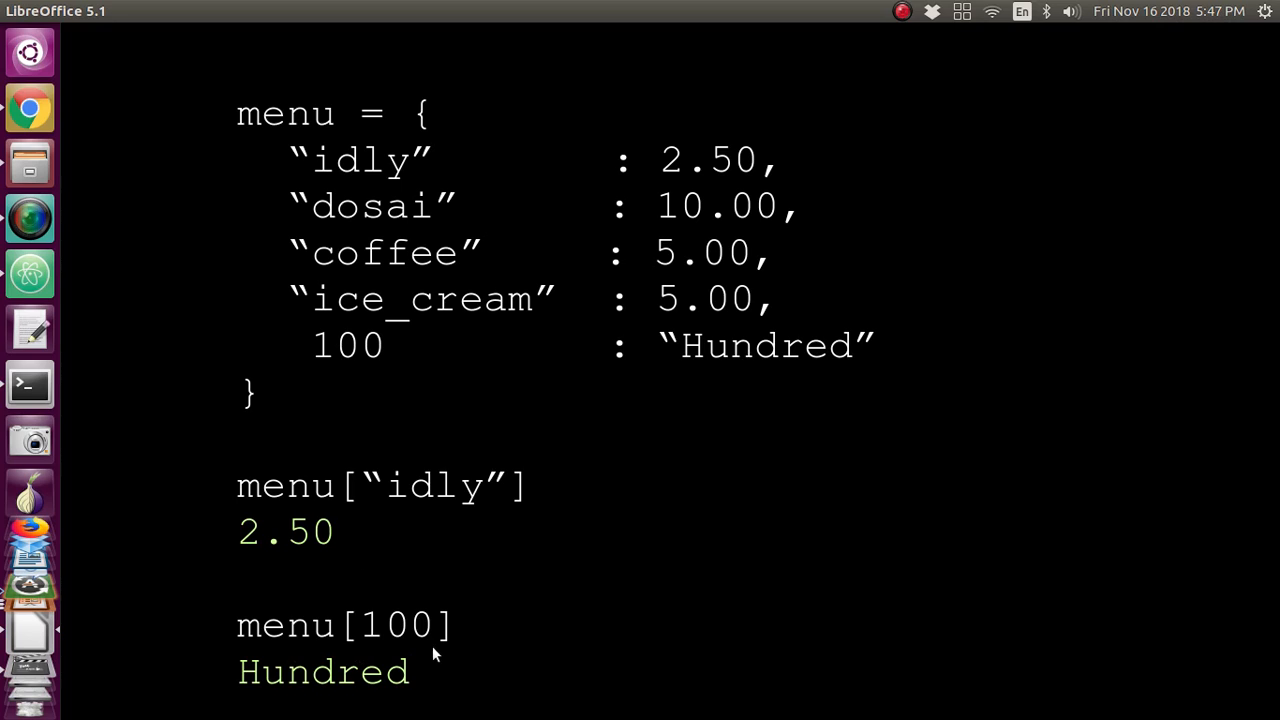
pyautogui.moveTo(378, 288)
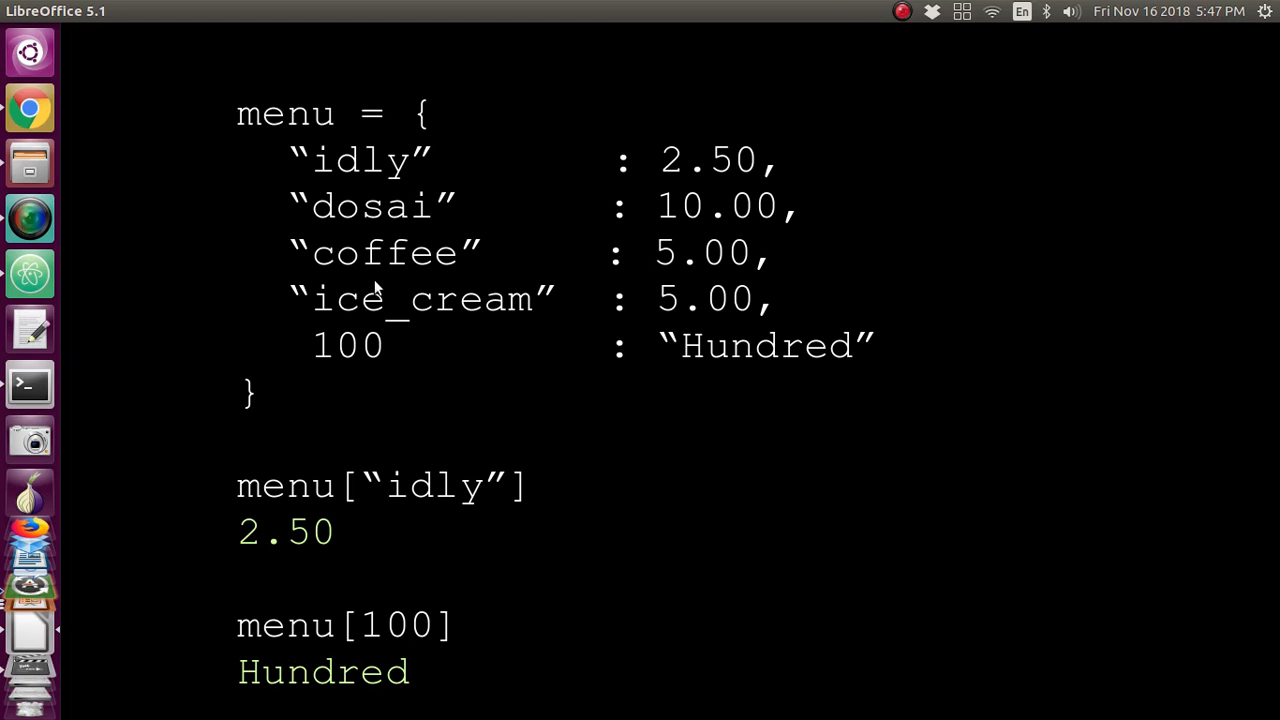
pyautogui.moveTo(400, 302)
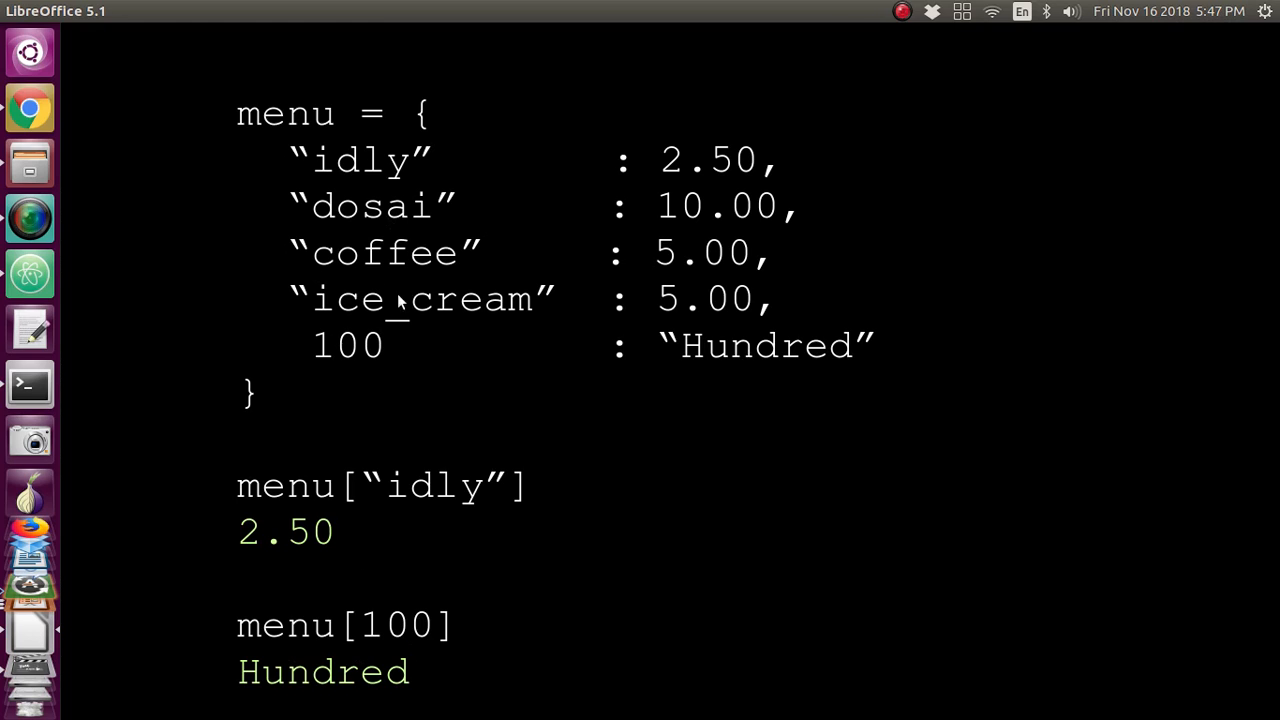
pyautogui.moveTo(318, 282)
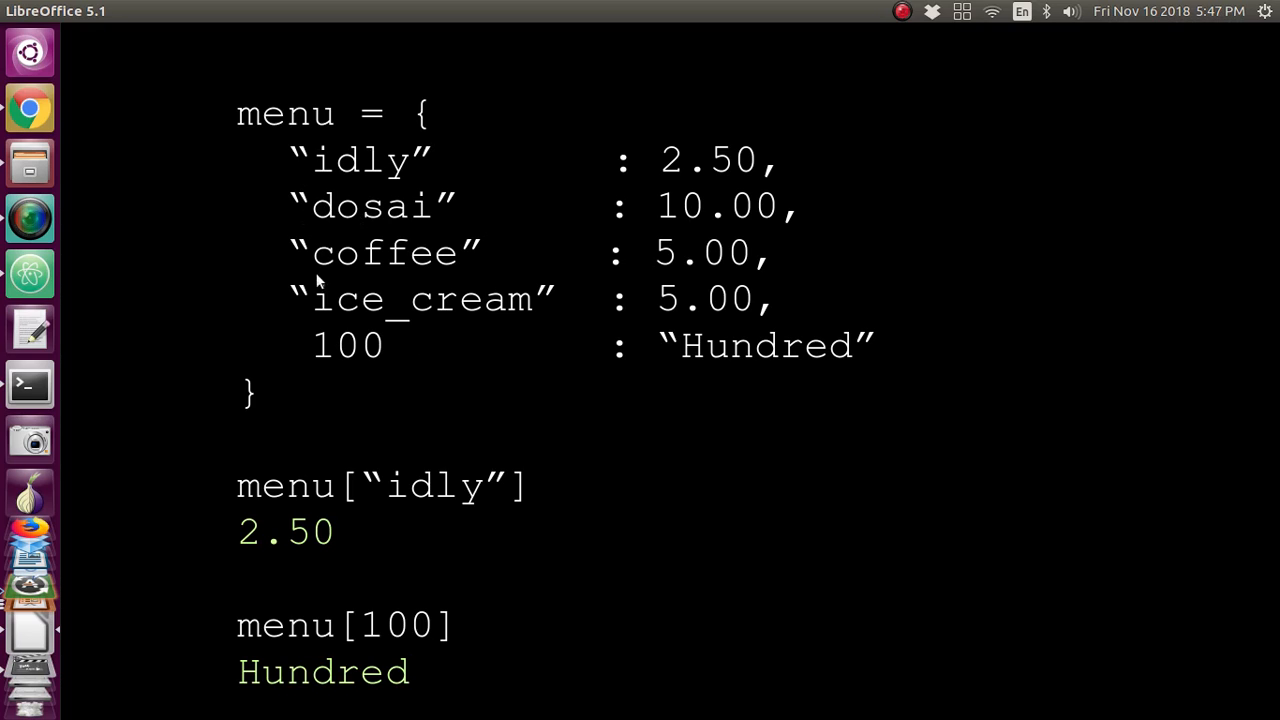
pyautogui.moveTo(336, 108)
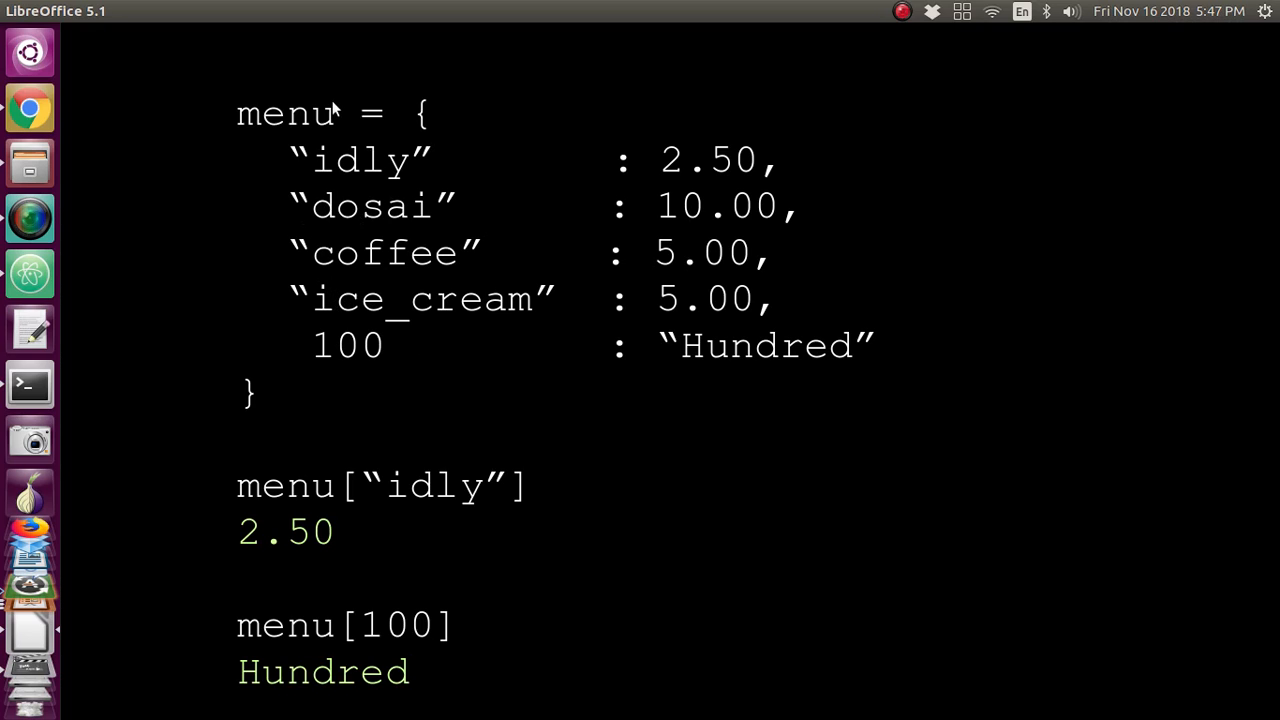
pyautogui.moveTo(564, 178)
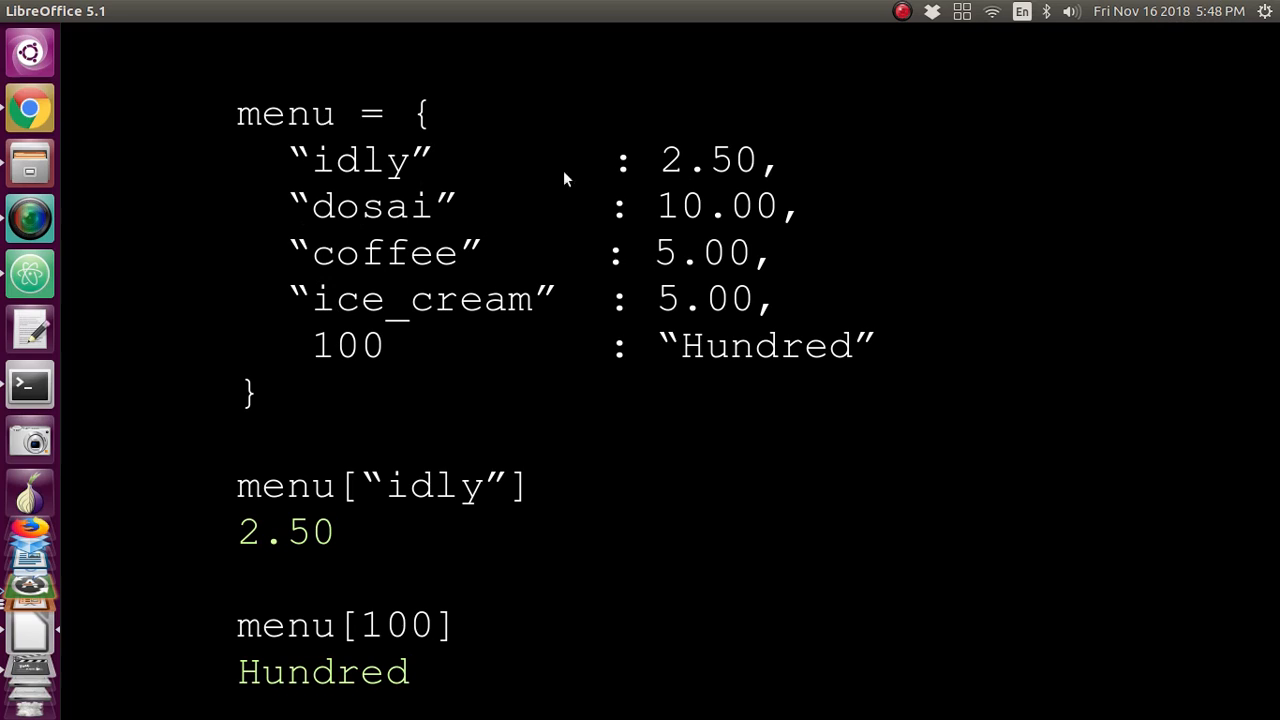
pyautogui.moveTo(778, 256)
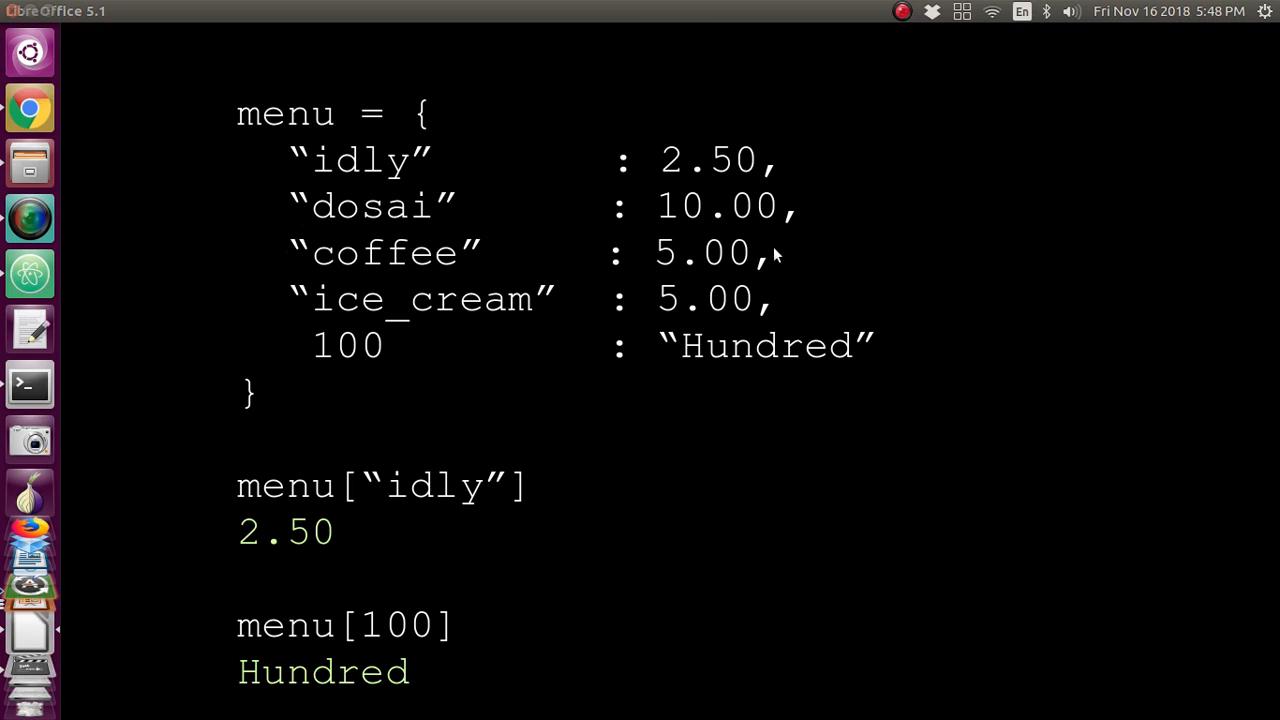
pyautogui.moveTo(690, 210)
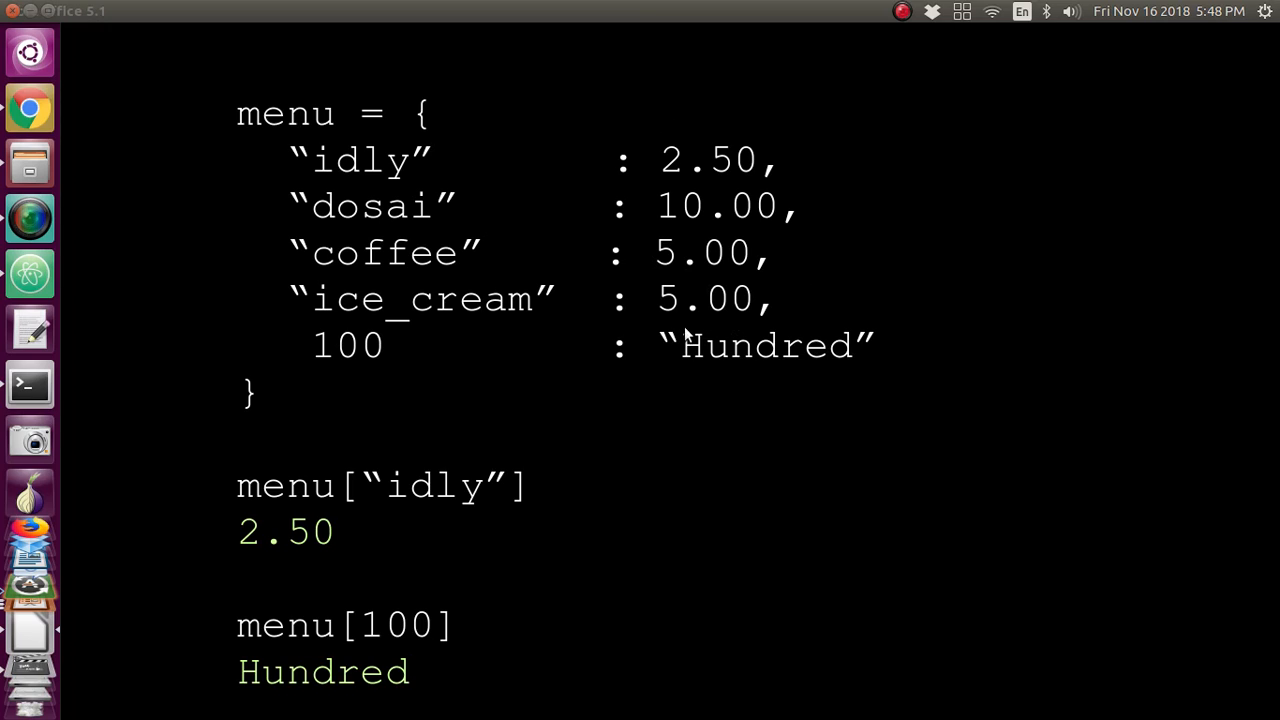
pyautogui.moveTo(284, 152)
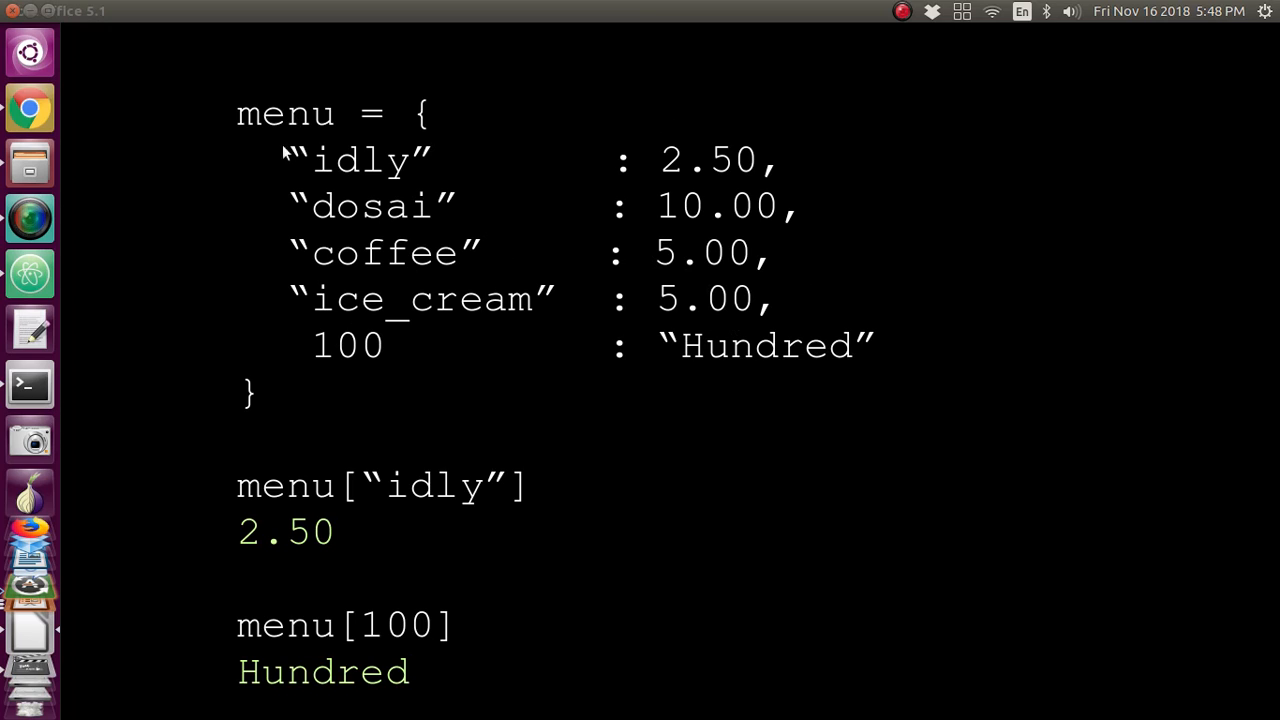
pyautogui.moveTo(884, 256)
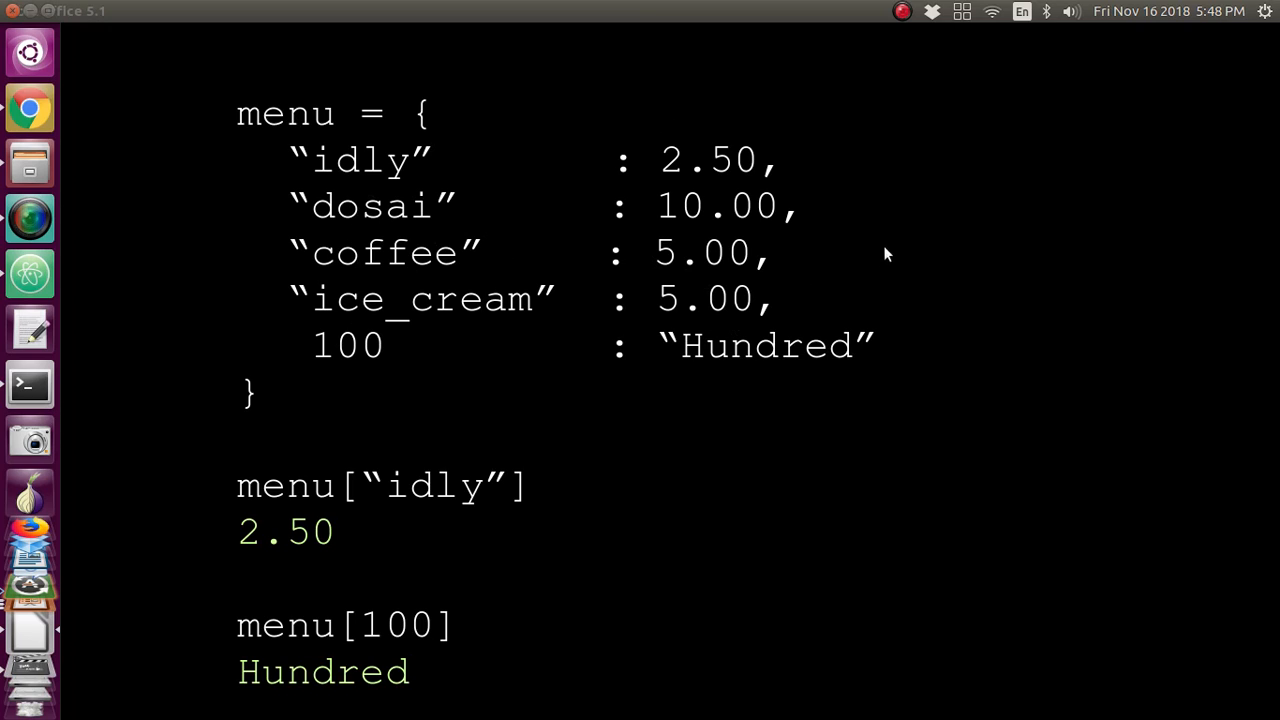
pyautogui.moveTo(690, 142)
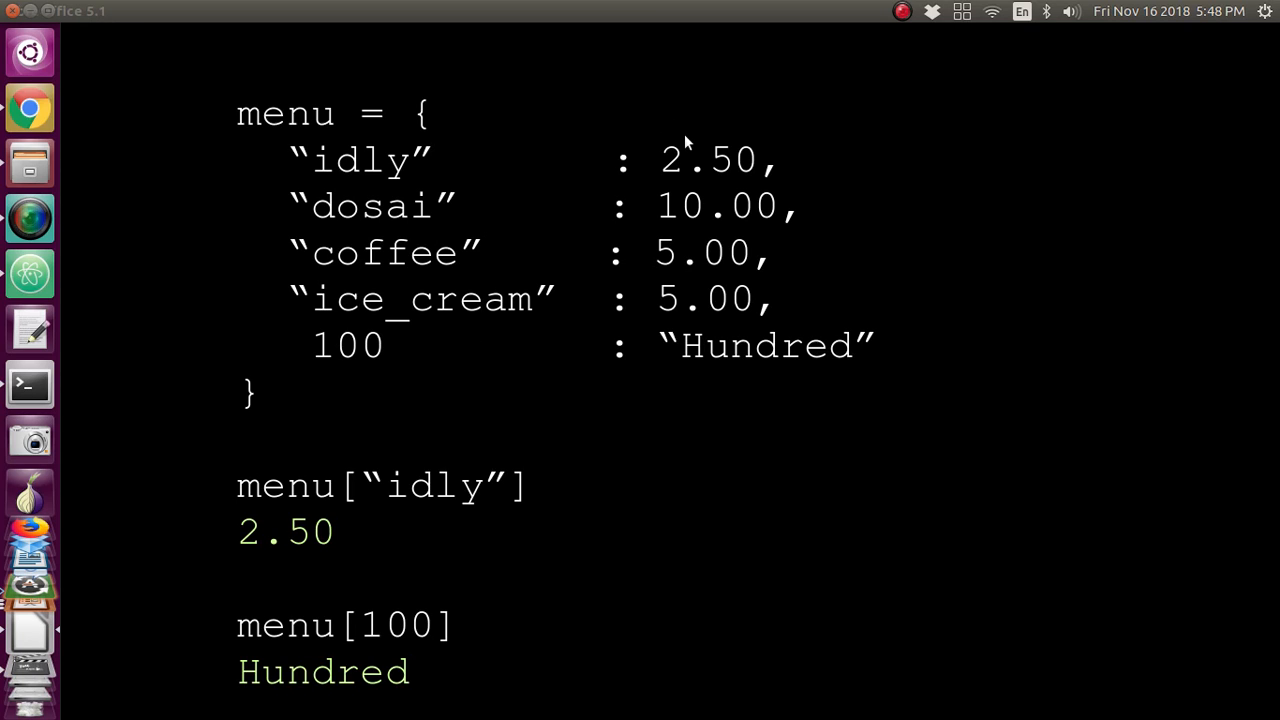
pyautogui.moveTo(668, 276)
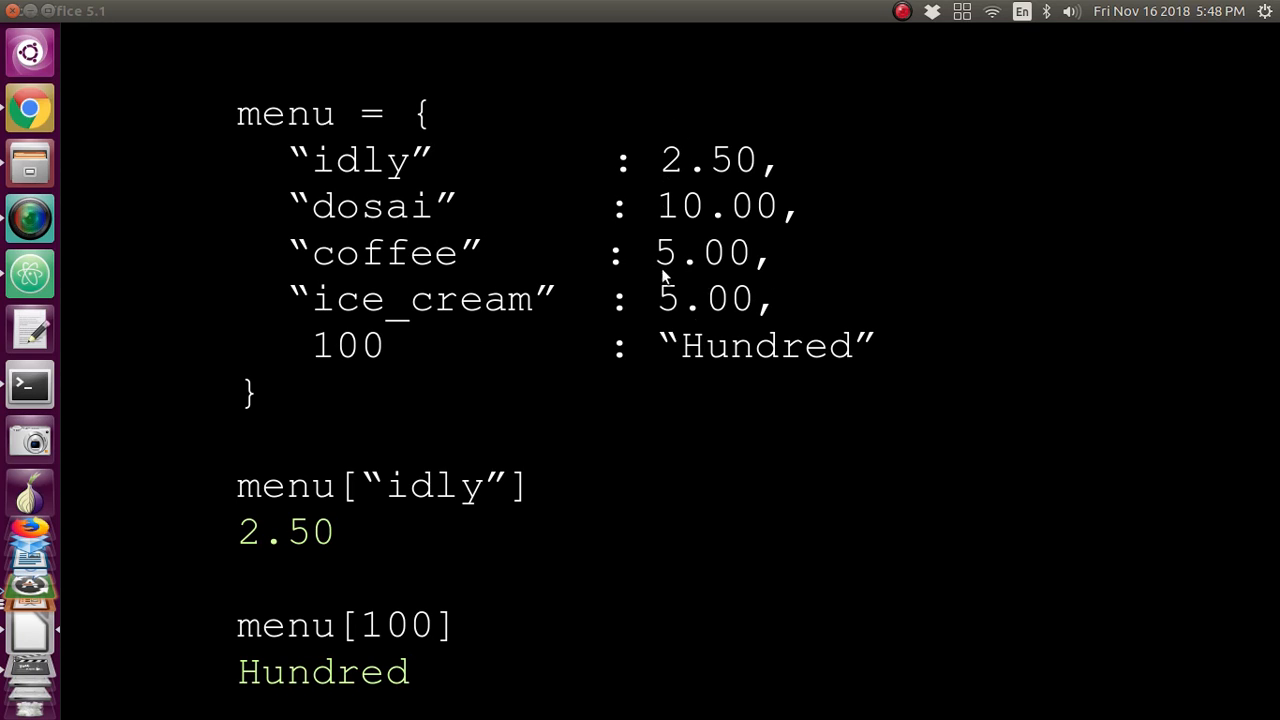
pyautogui.moveTo(708, 270)
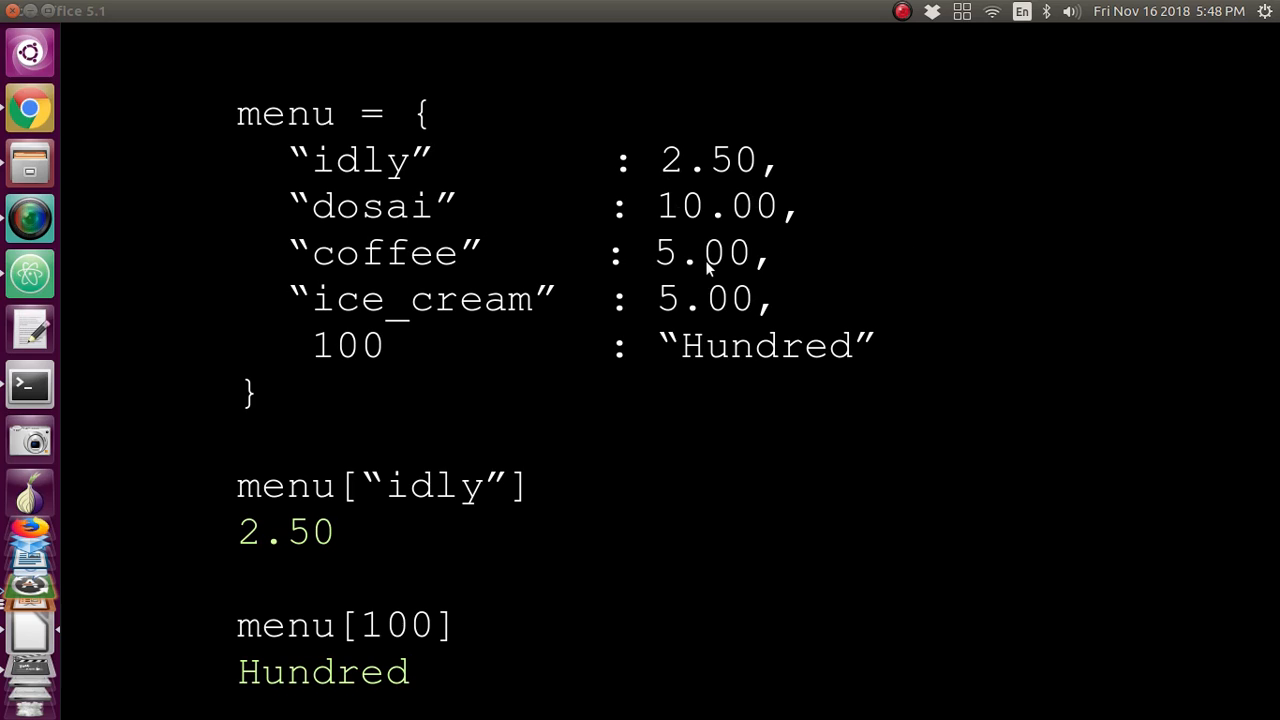
pyautogui.moveTo(400, 122)
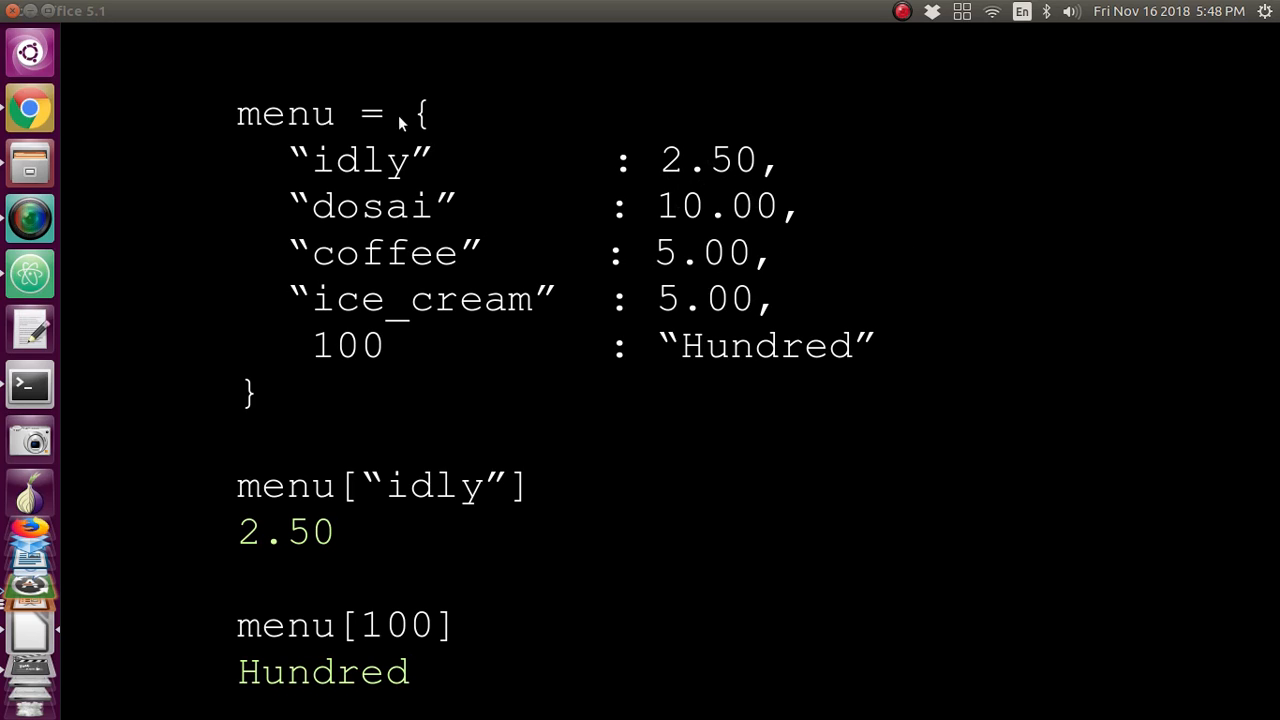
pyautogui.moveTo(424, 272)
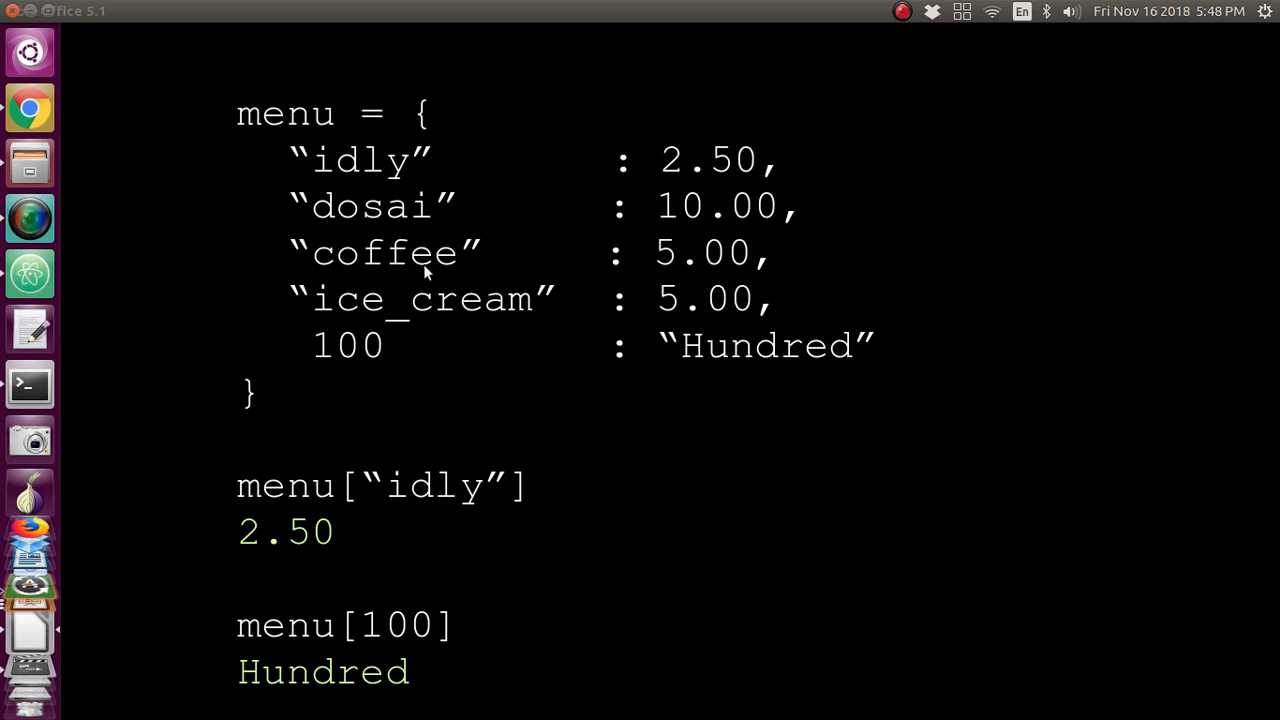
pyautogui.moveTo(400, 144)
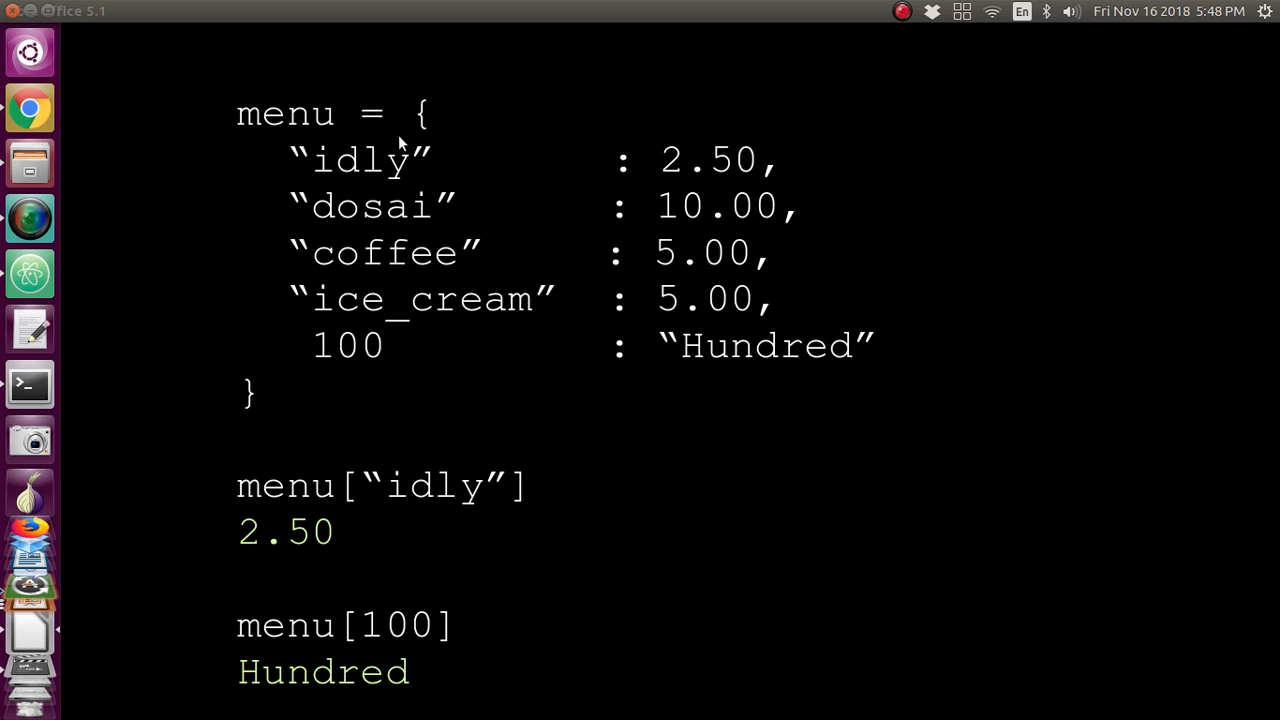
pyautogui.moveTo(372, 232)
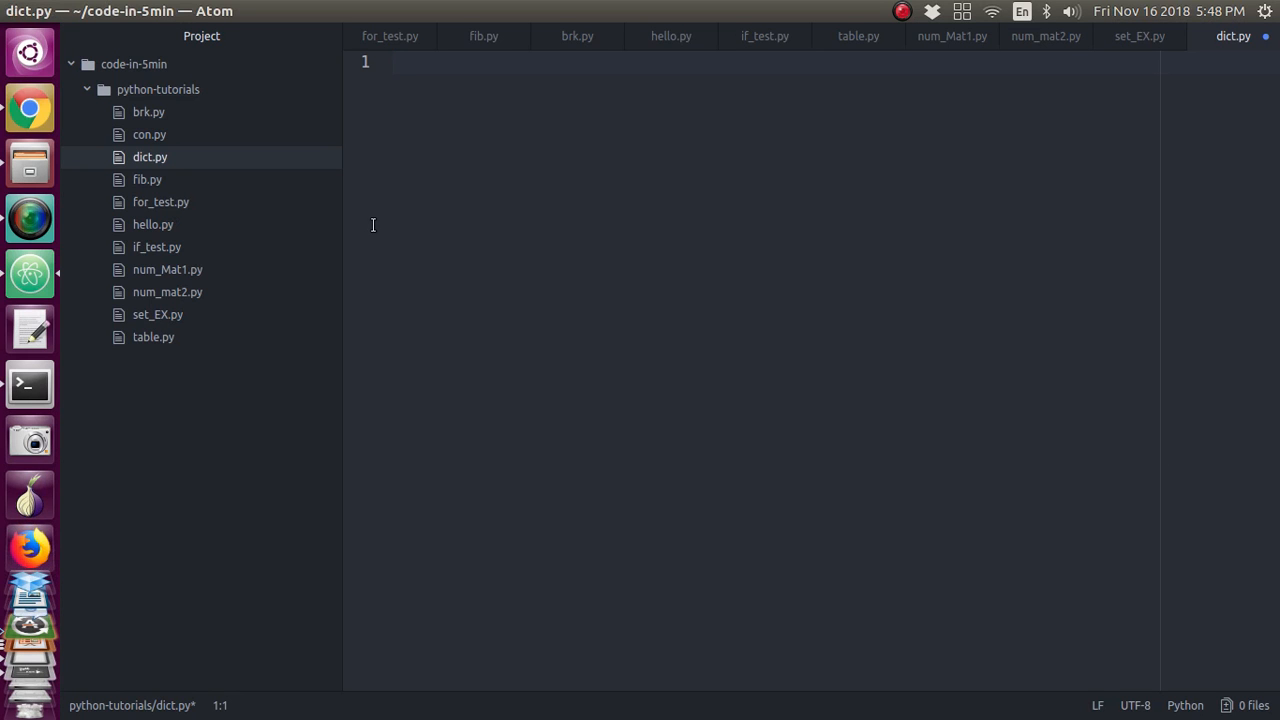
# Step: Define menu = {"idly":2.50, "dosai":10.00, "Ice_cr":5.00, 100:"hundred"} in dict.py
pyautogui.write('menu={ "idly":2.50, "dosai":10.00,"Ice_cr":5.00, 100:"hundred"}')
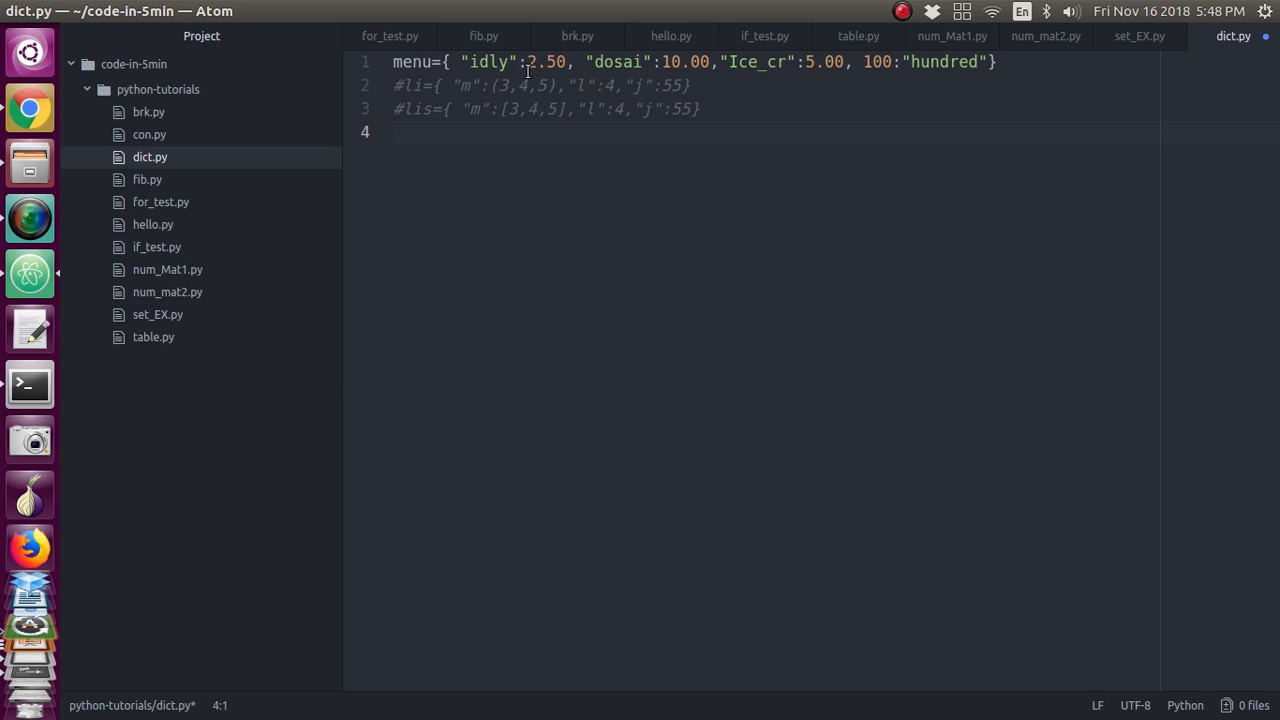
pyautogui.moveTo(484, 36)
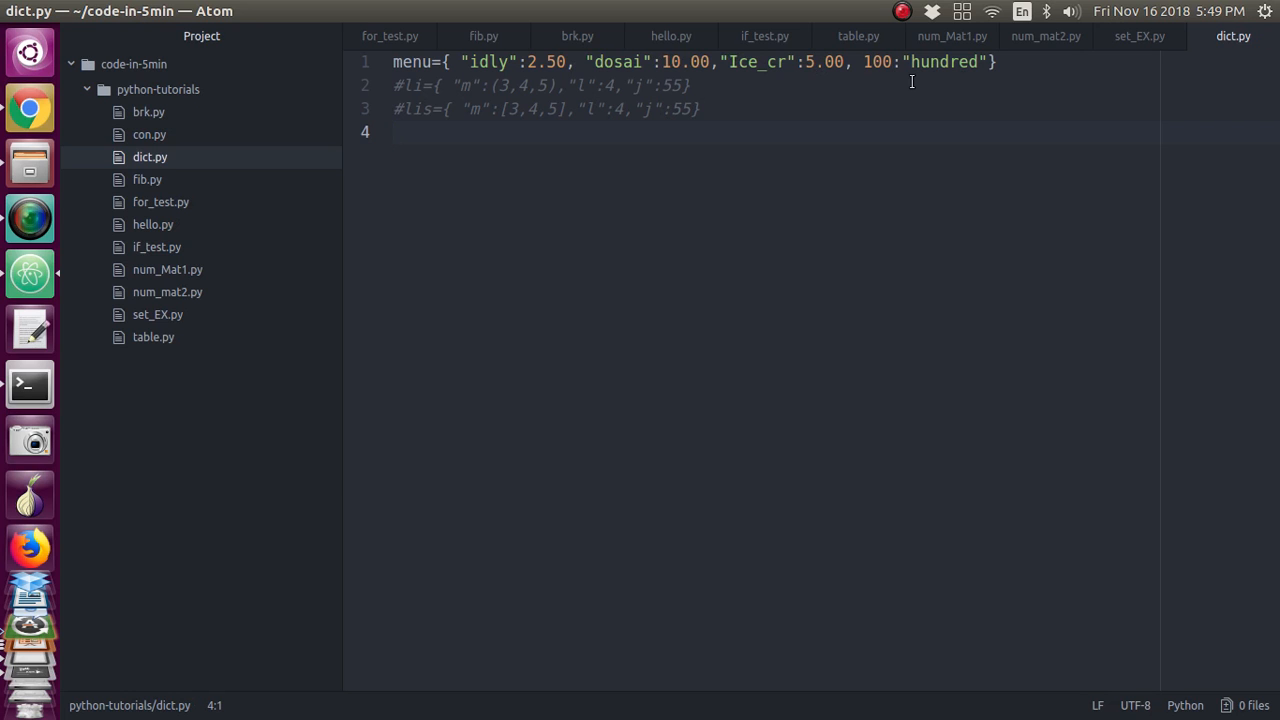
# Step: Launch a terminal and run python -i dict.py to reach an interactive prompt
pyautogui.click(30, 384)
pyautogui.write('python -i dict.py')
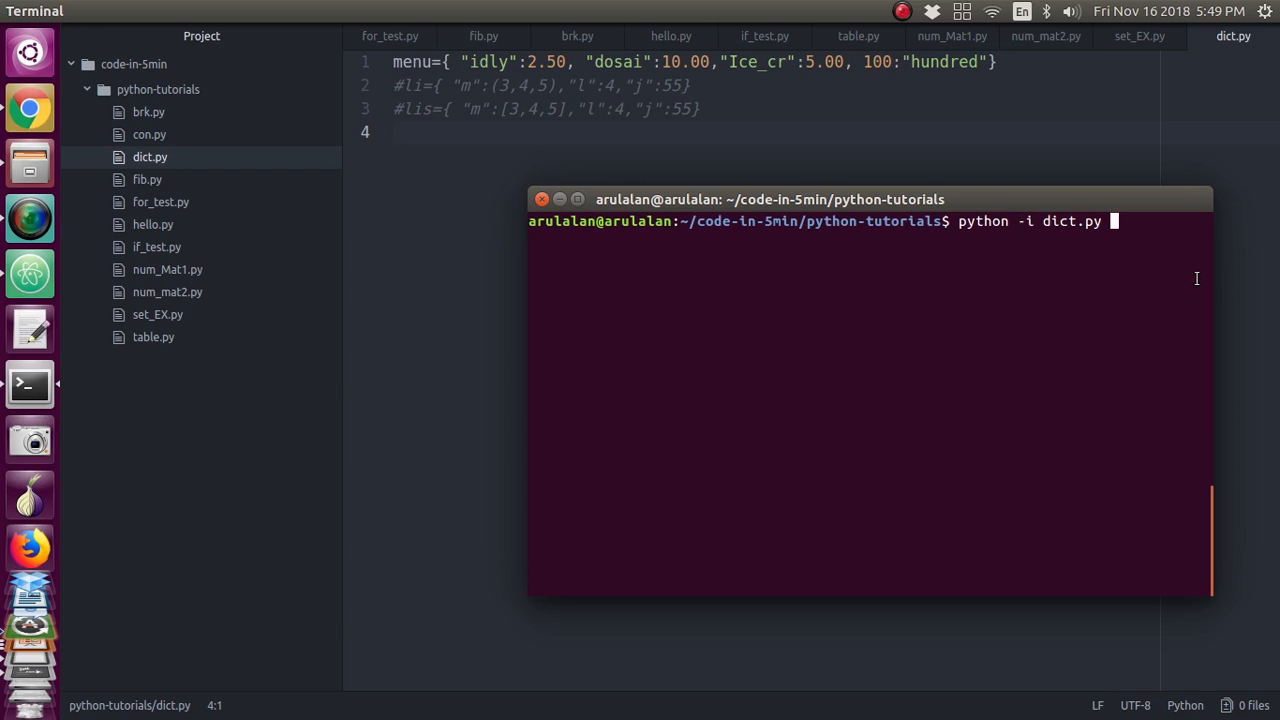
pyautogui.press('Return')
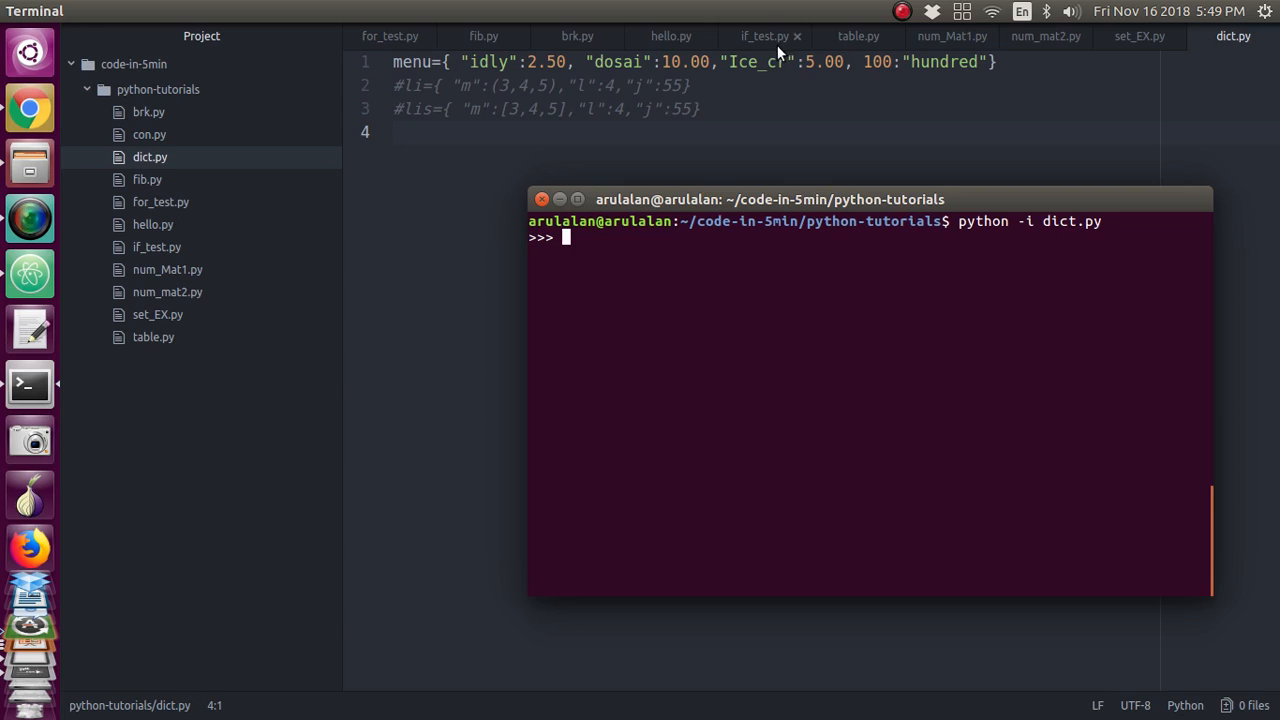
pyautogui.moveTo(836, 120)
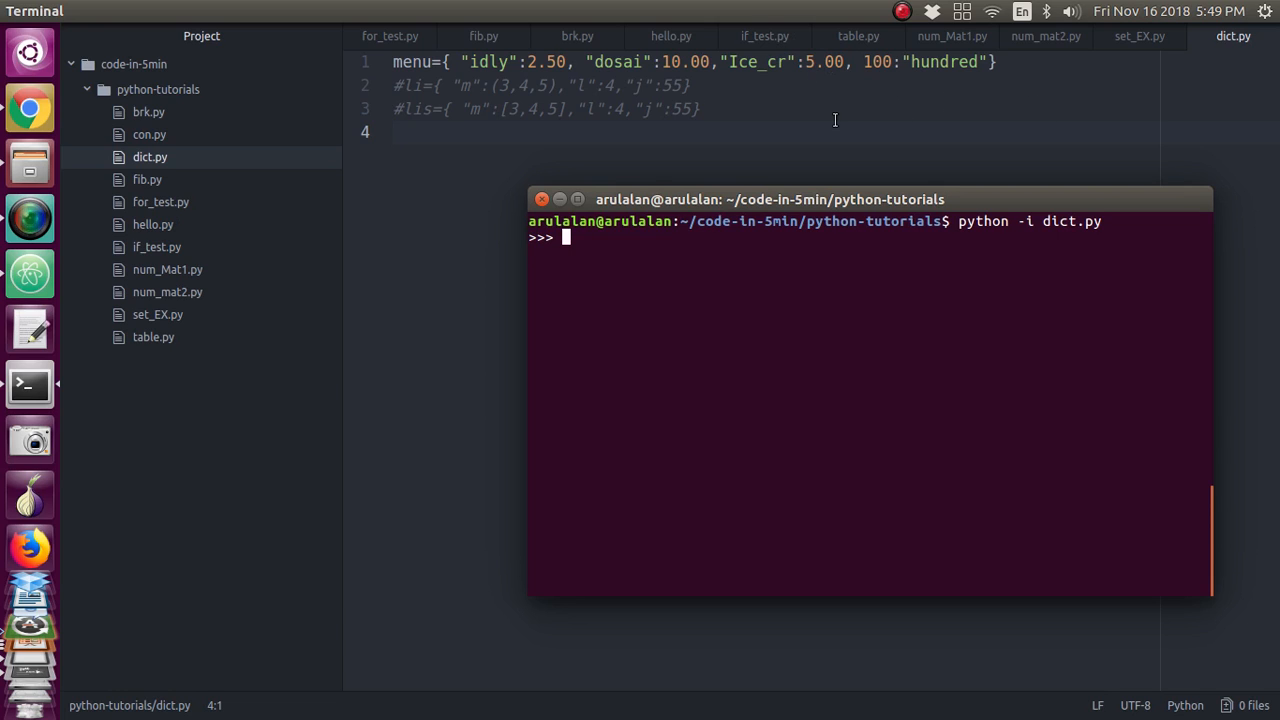
# Step: Evaluate menu["Ice_cr"] at the Python prompt, correcting a typo, to get 5.0
pyautogui.write('menu')
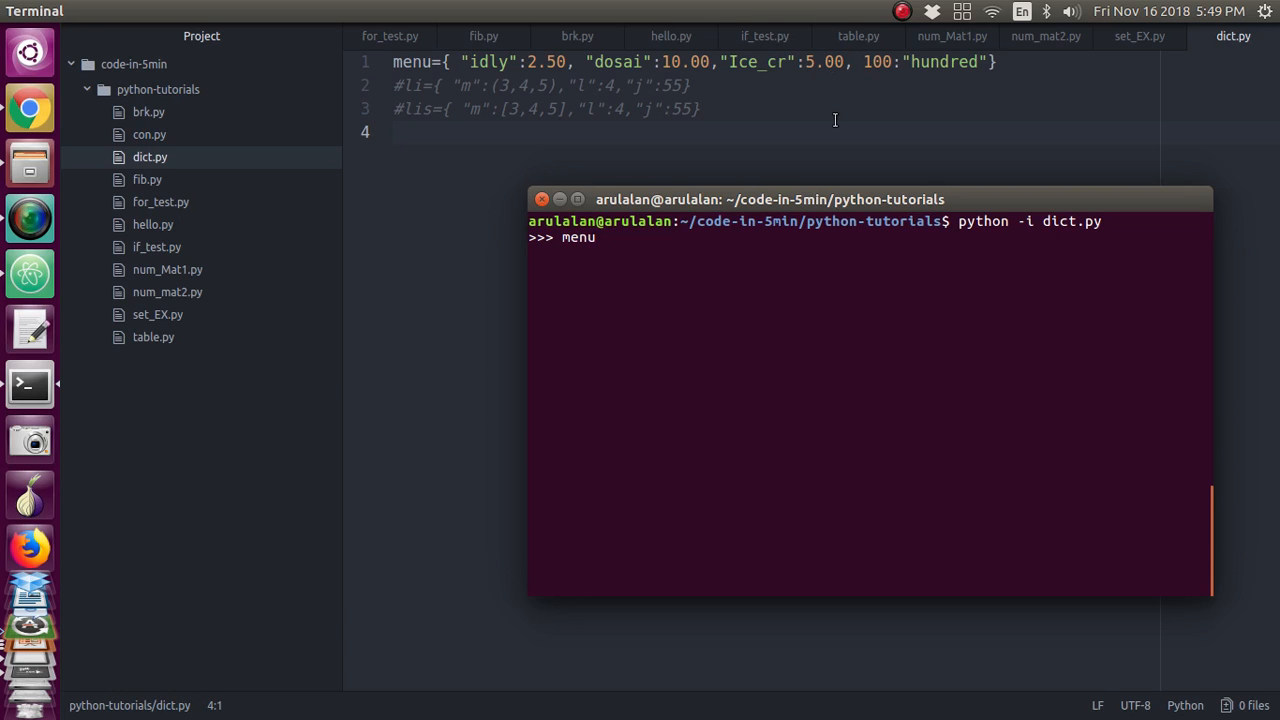
pyautogui.write('["')
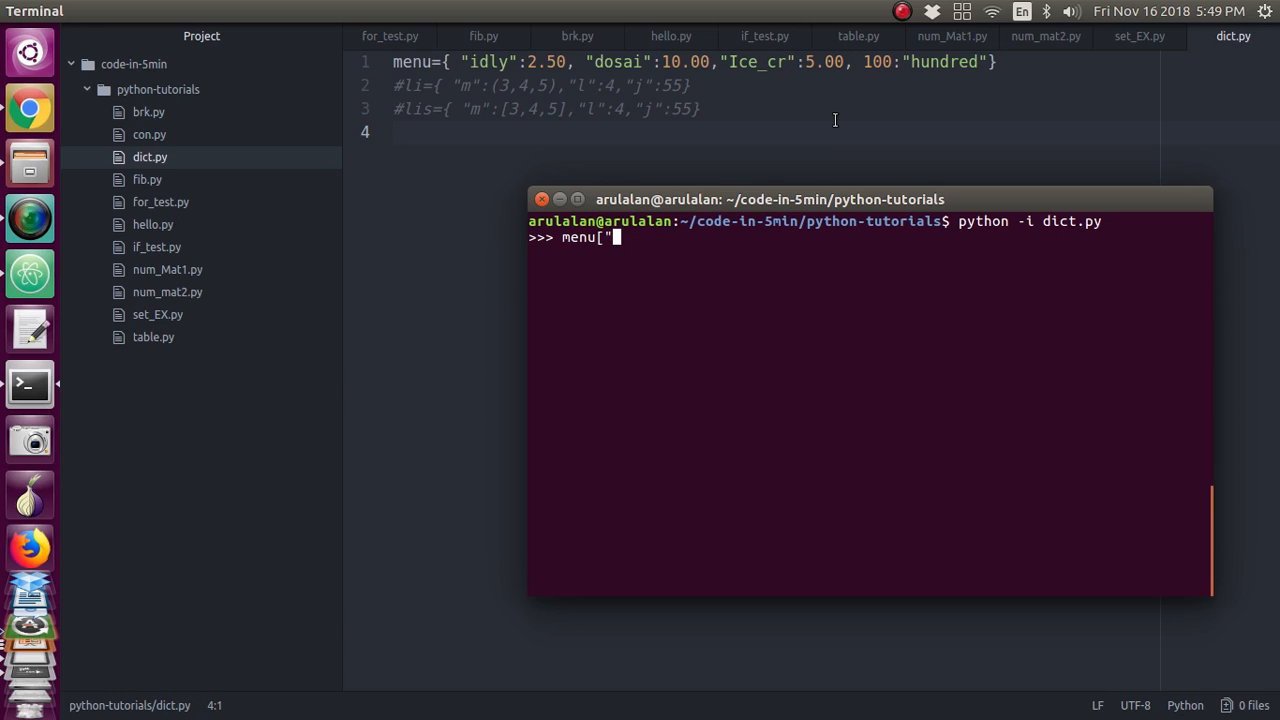
pyautogui.write('T')
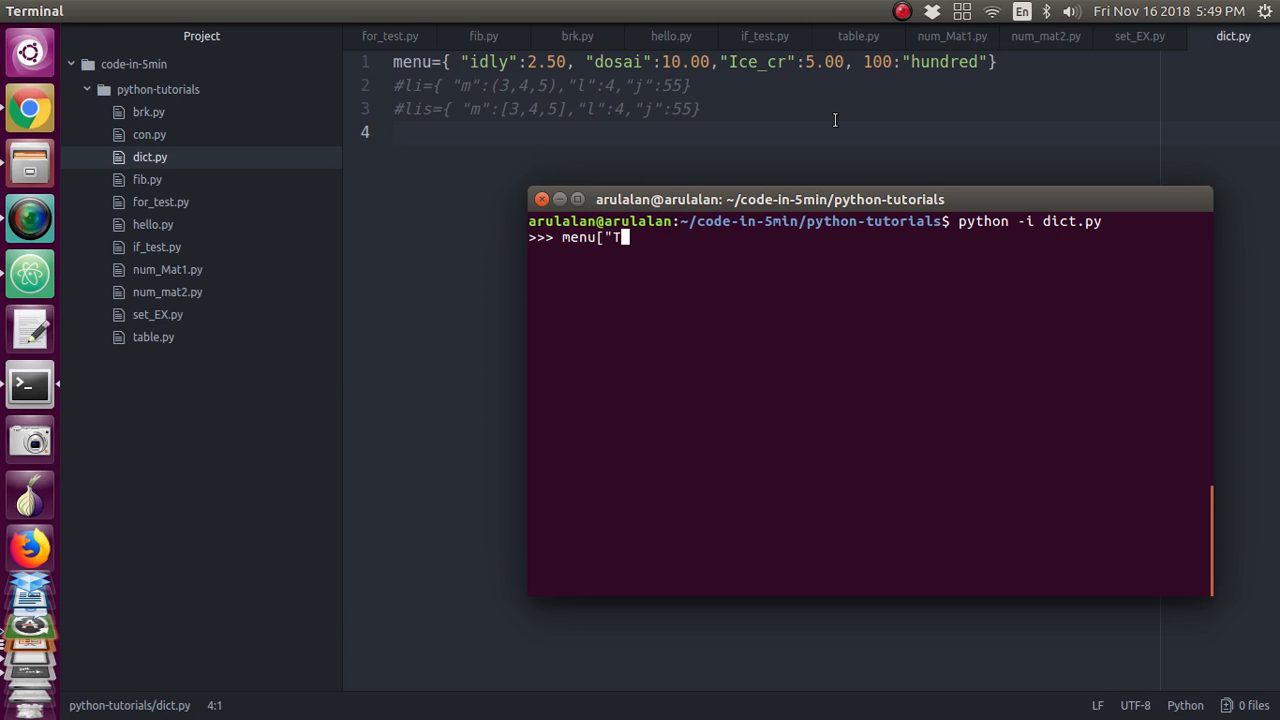
pyautogui.press('BackSpace')
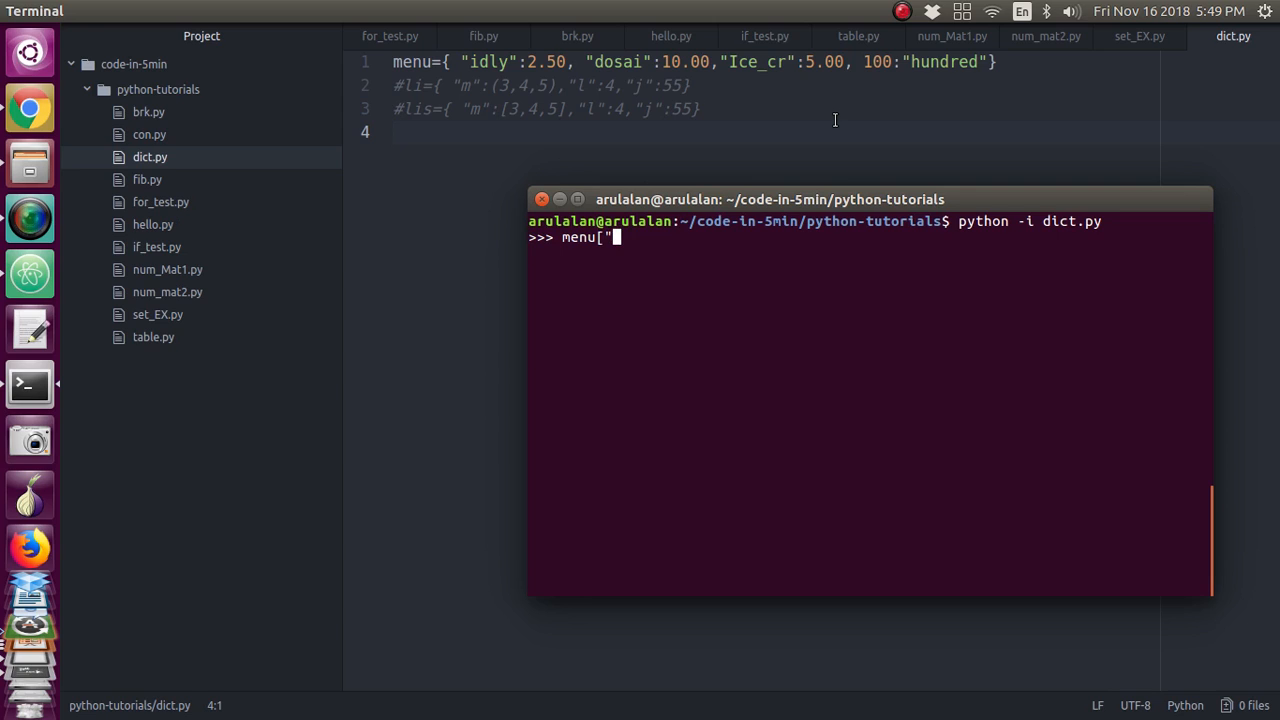
pyautogui.write('Ic')
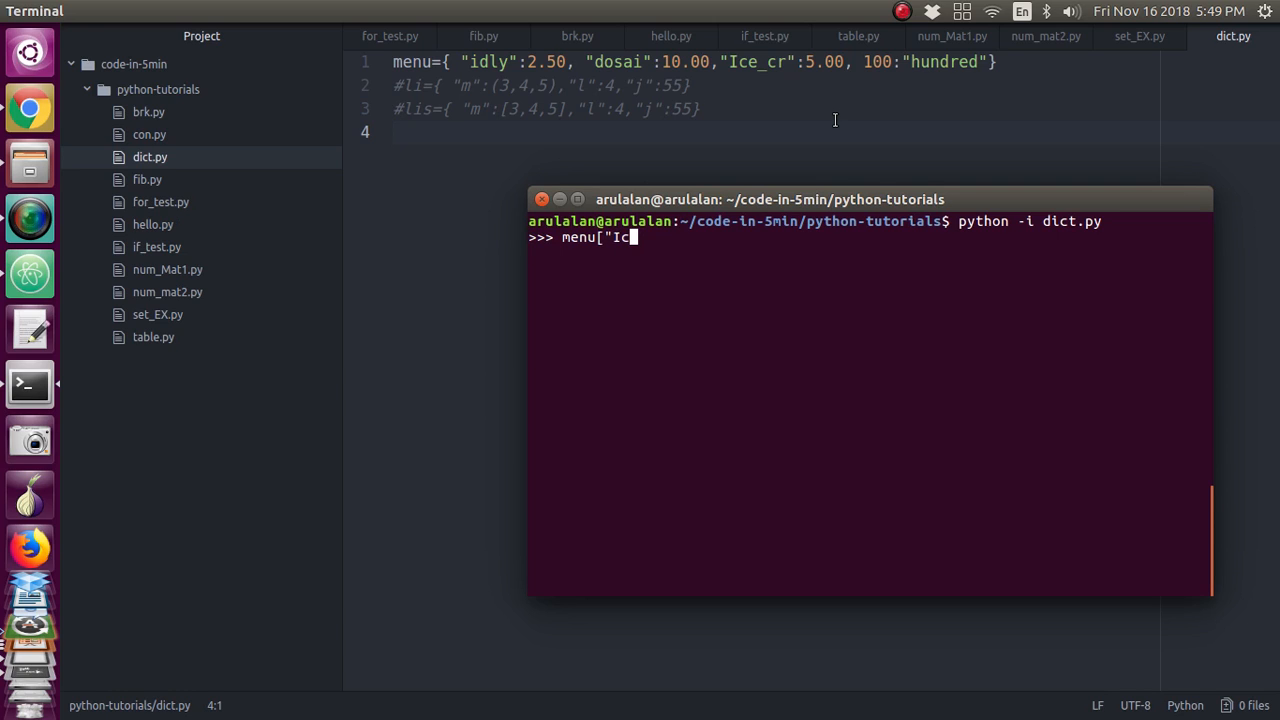
pyautogui.write('e_c')
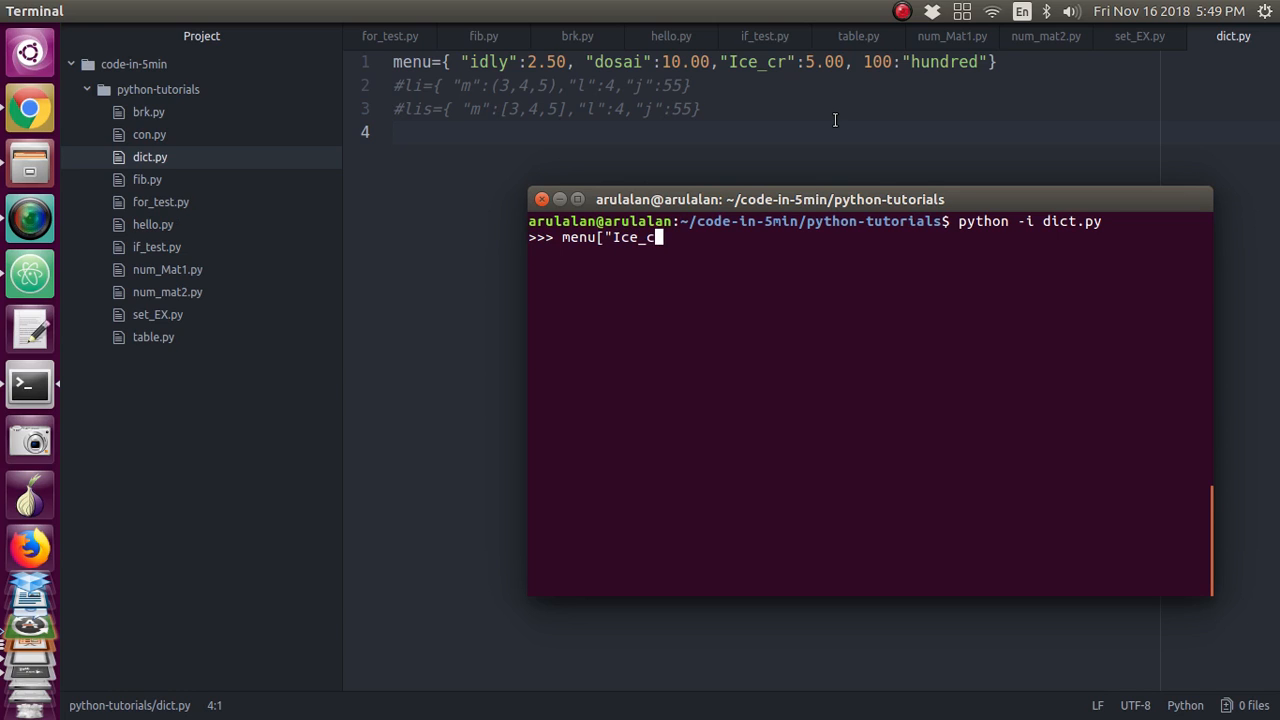
pyautogui.write('r"')
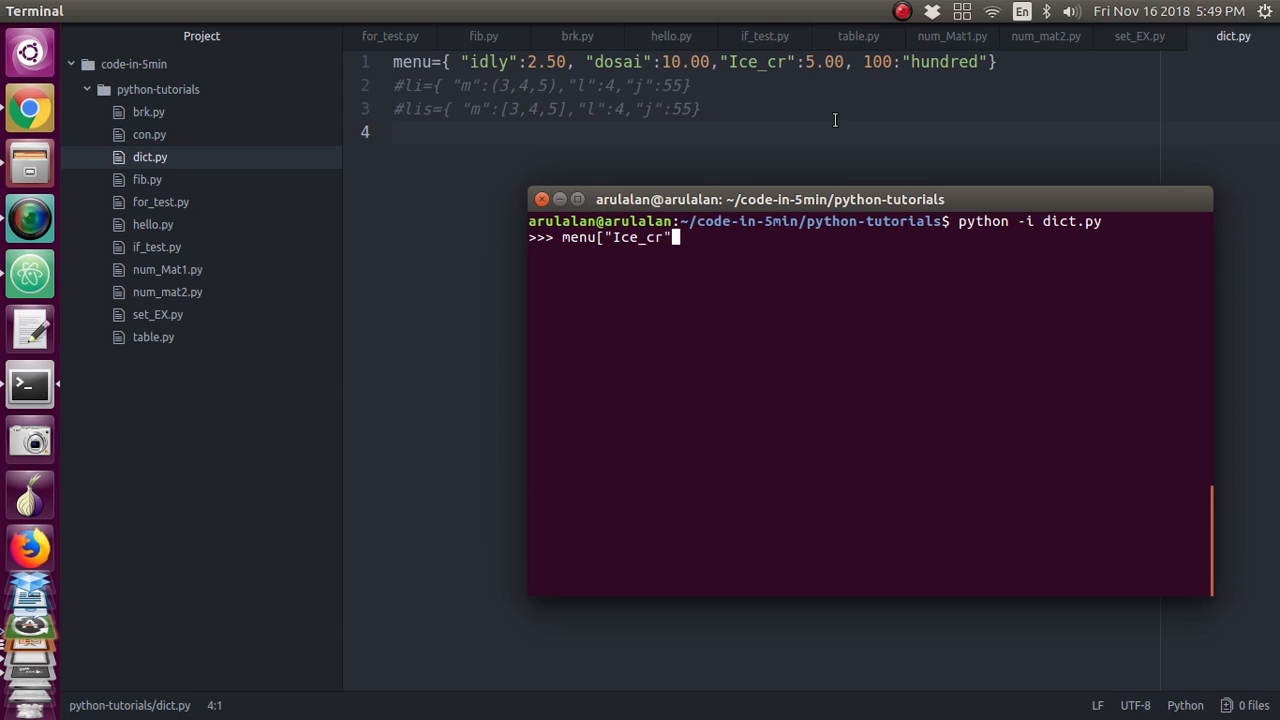
pyautogui.press('Return')
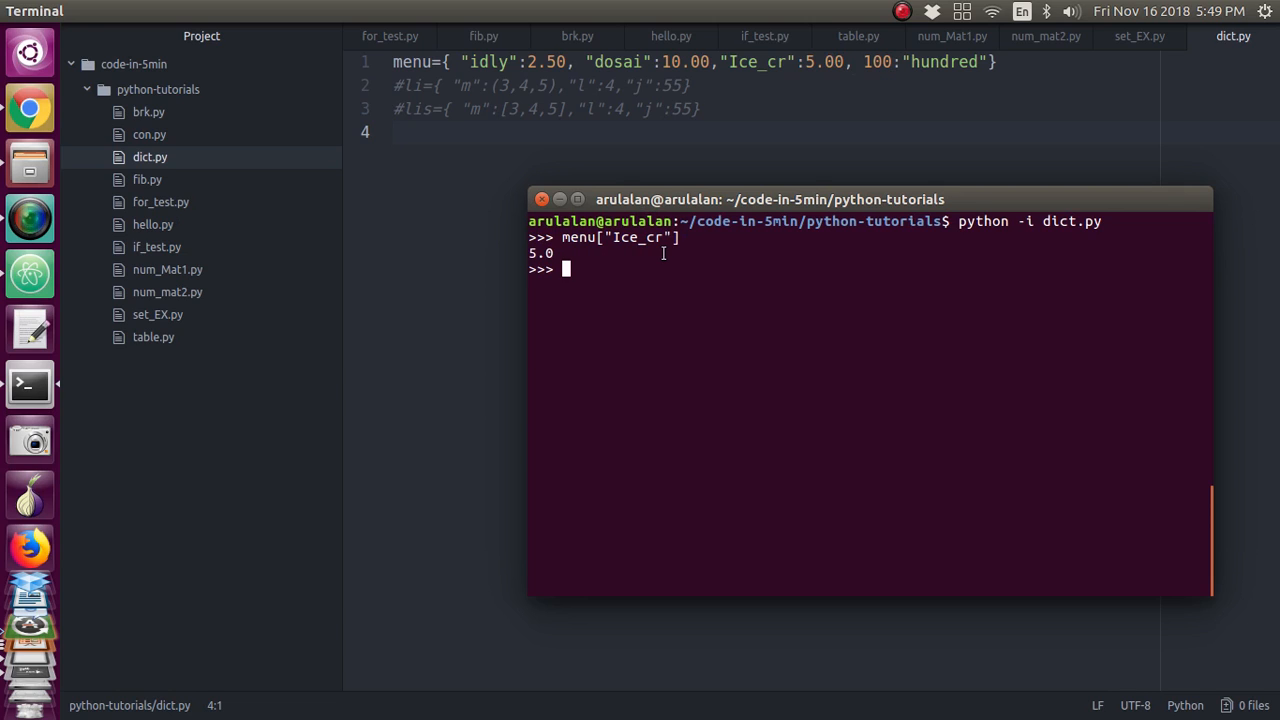
pyautogui.moveTo(704, 146)
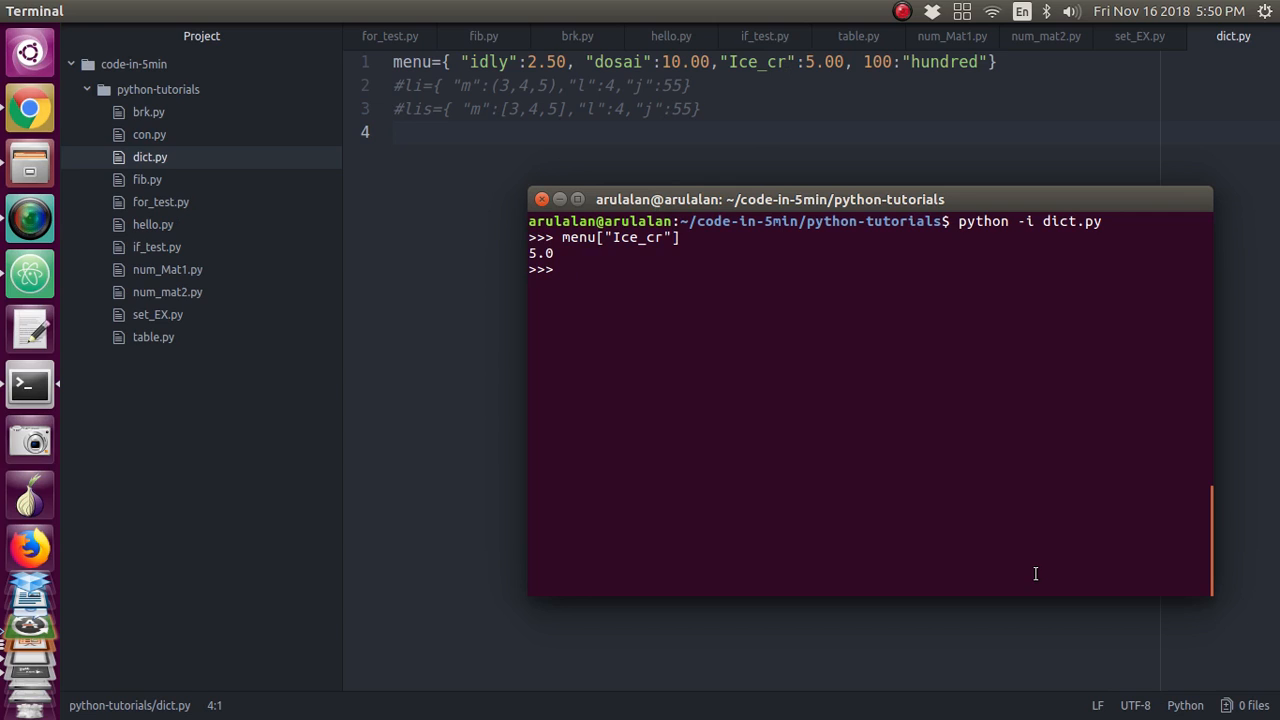
# Step: Recall the previous line, change the key to "dosai" and evaluate it to get 10.0
pyautogui.write('menu["Ice_cr"]')
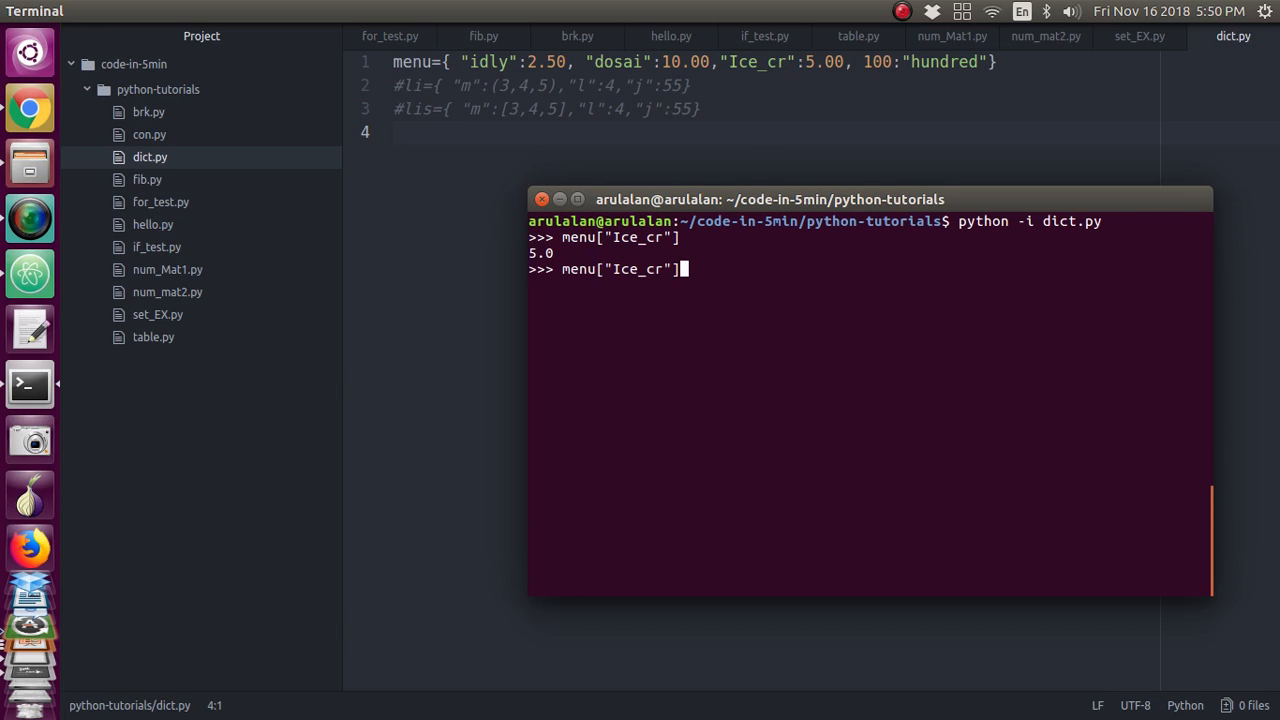
pyautogui.press('BackSpace')
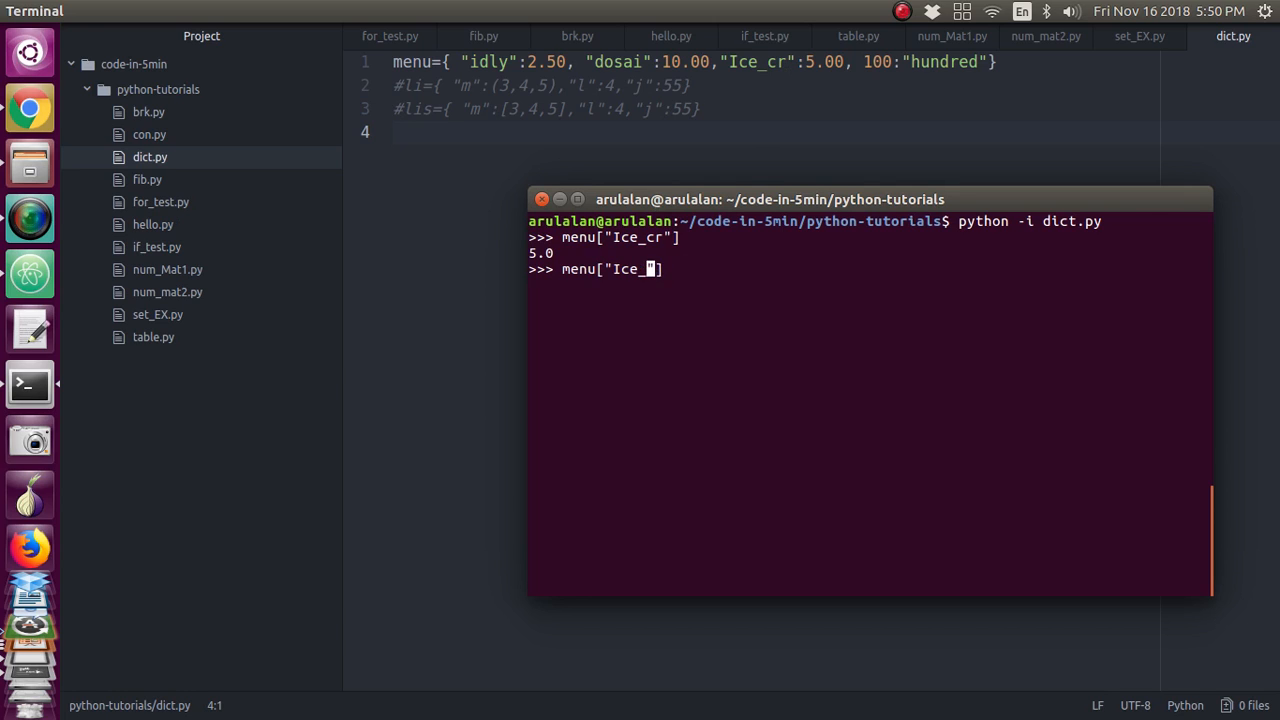
pyautogui.press('BackSpace')
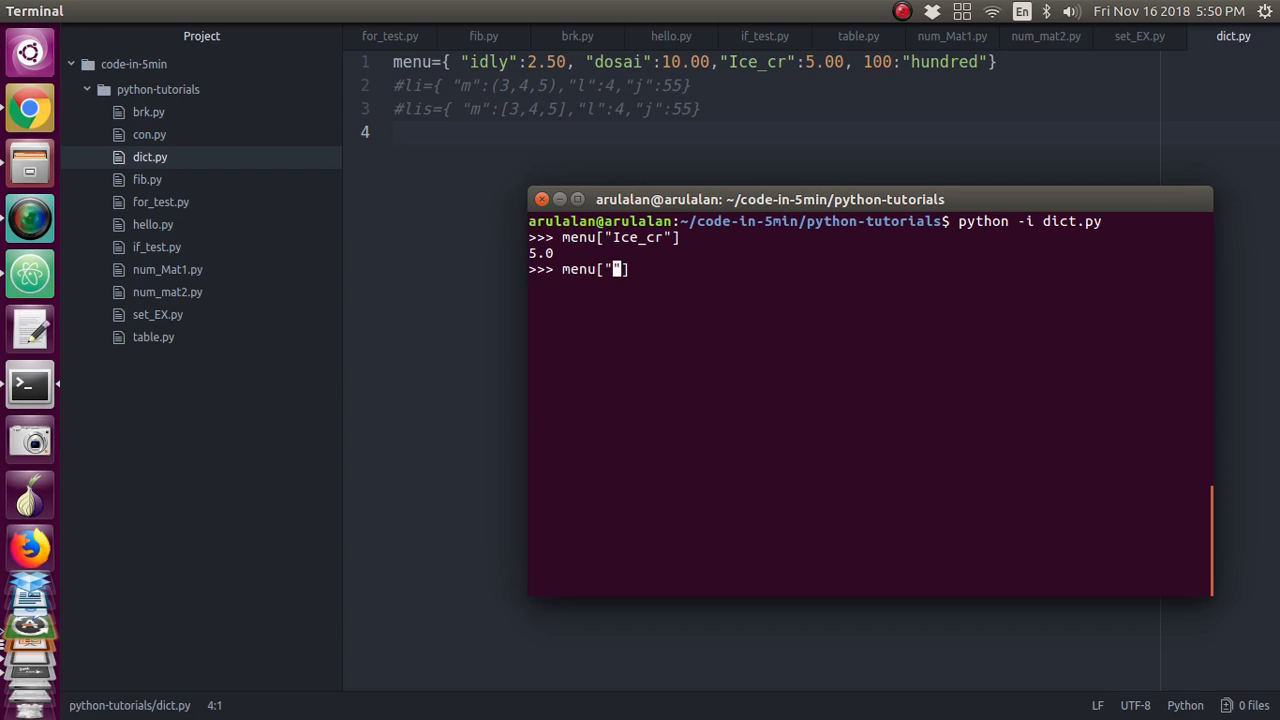
pyautogui.write('dosai')
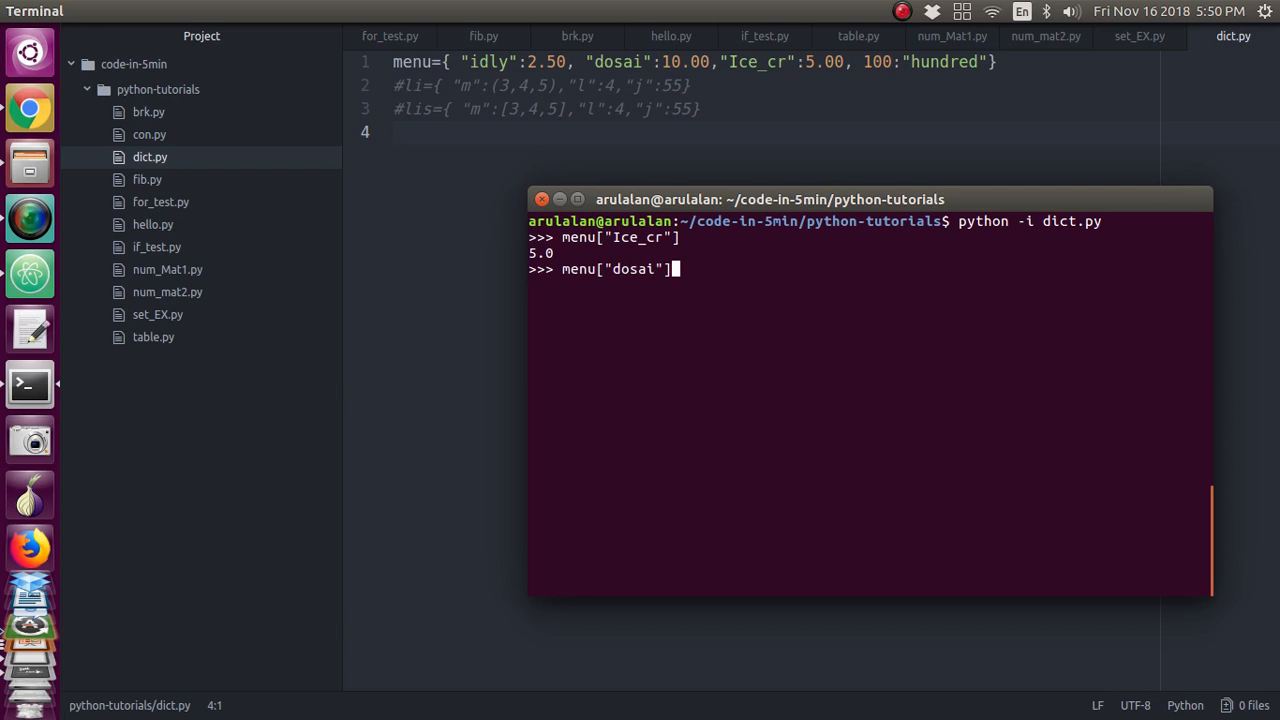
pyautogui.press('Return')
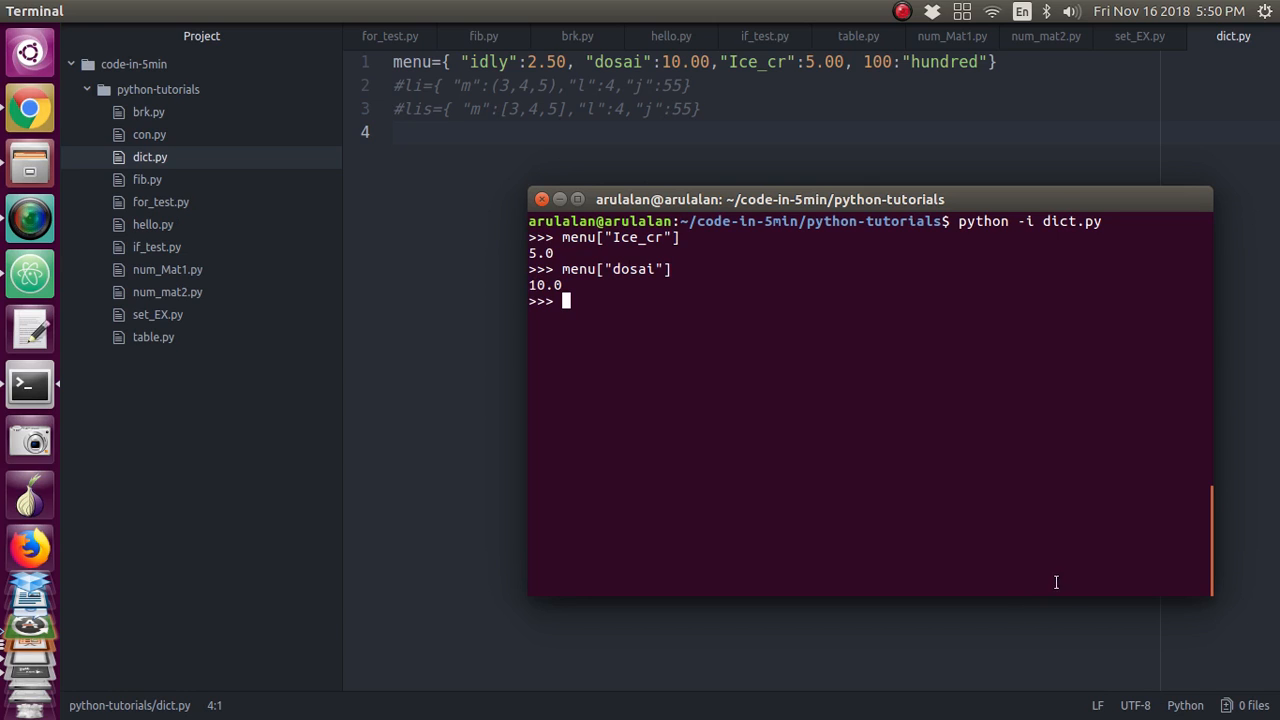
# Step: Evaluate menu[100] to get 'hundred'
pyautogui.write('menu')
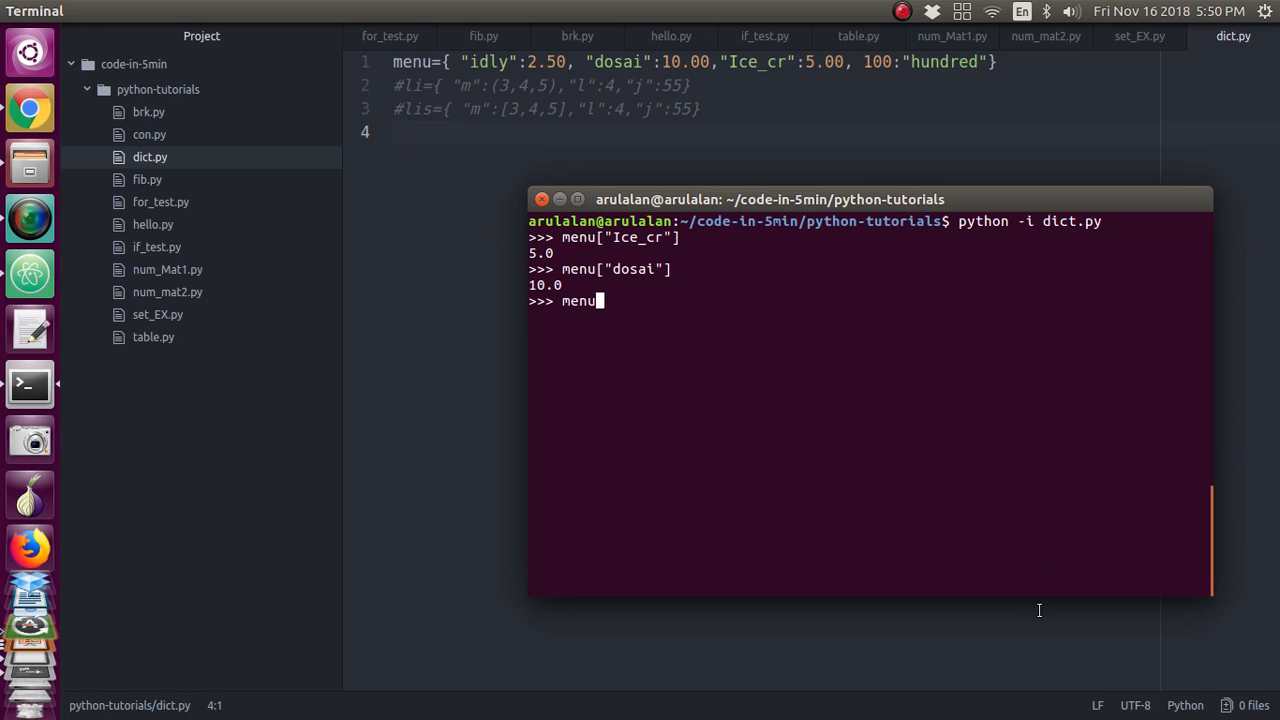
pyautogui.write('[100]')
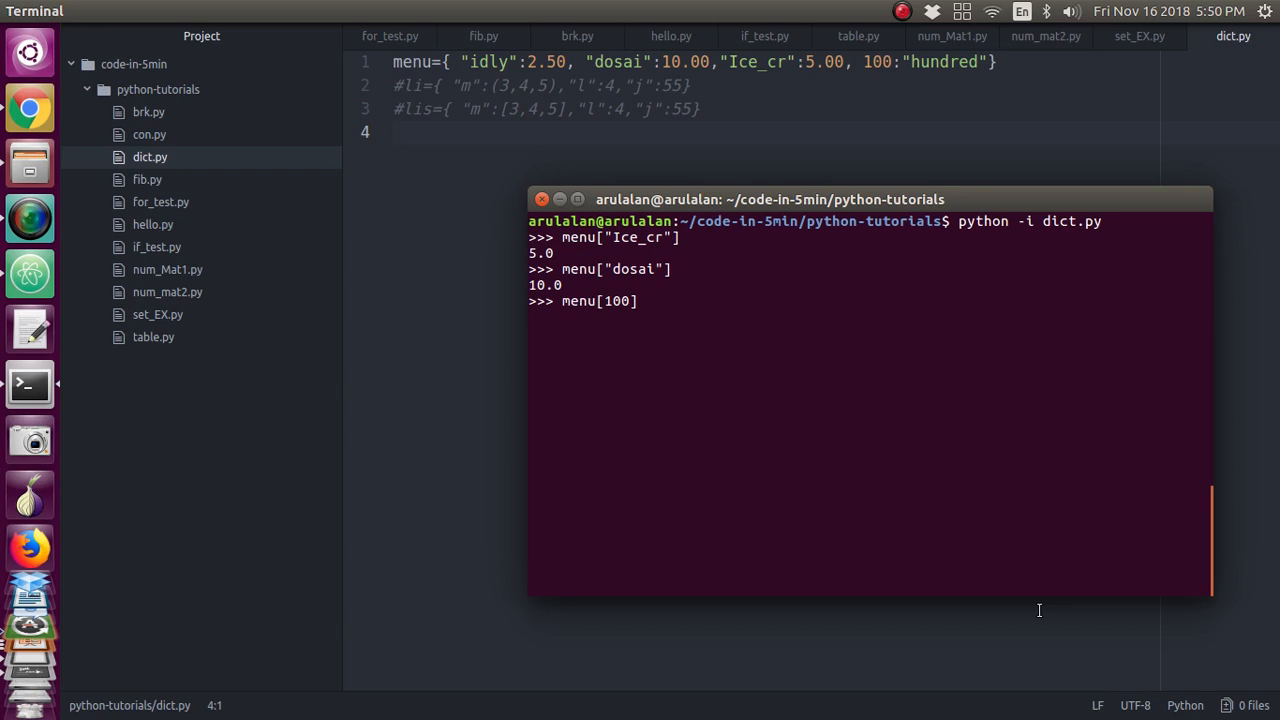
pyautogui.press('Return')
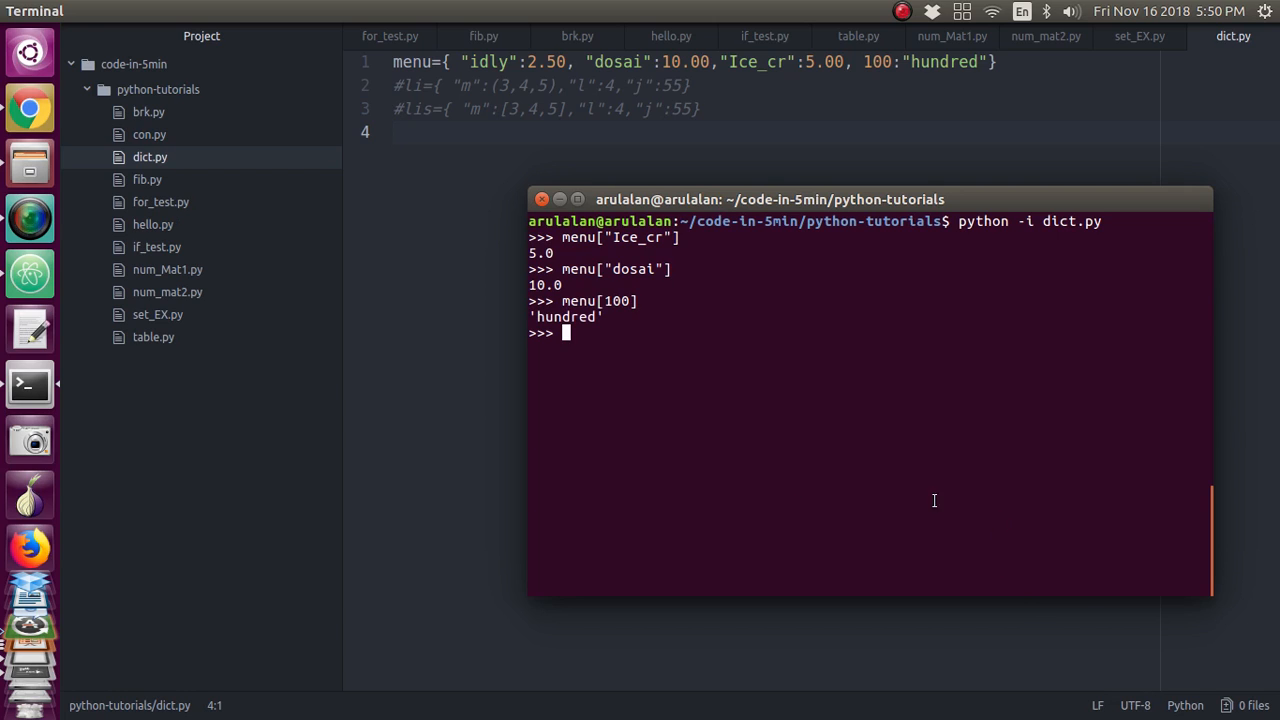
pyautogui.moveTo(620, 312)
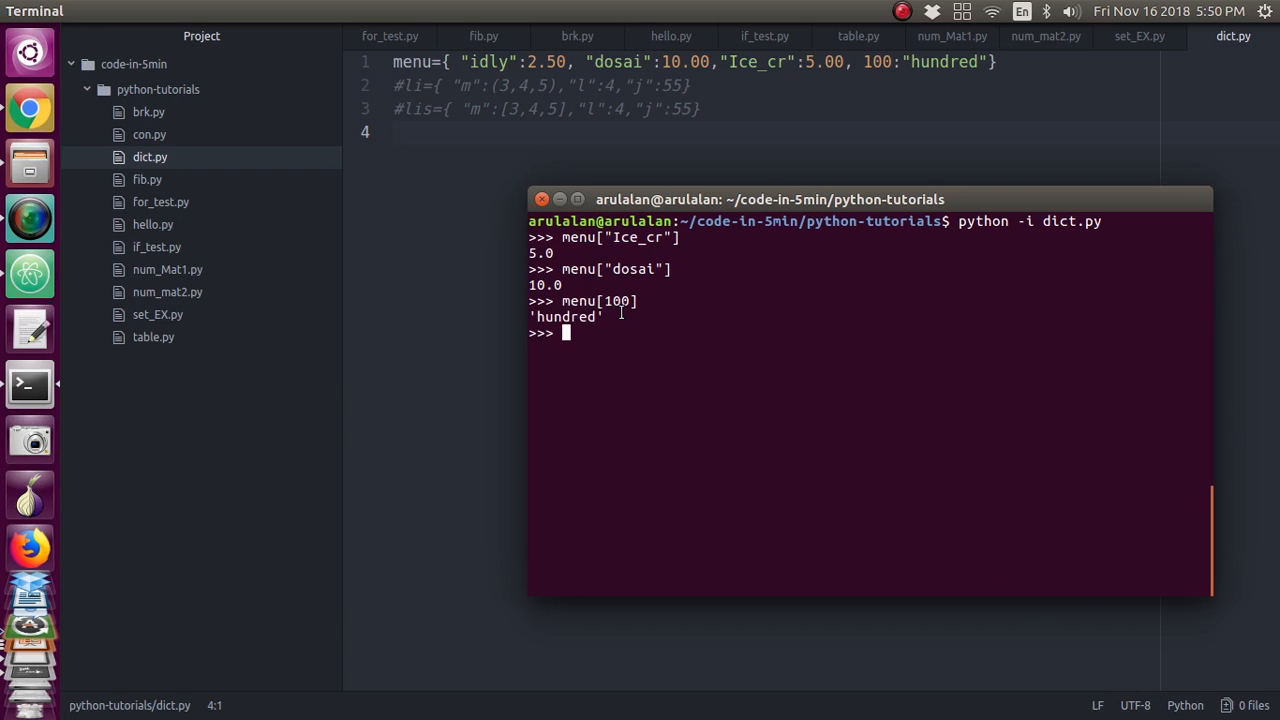